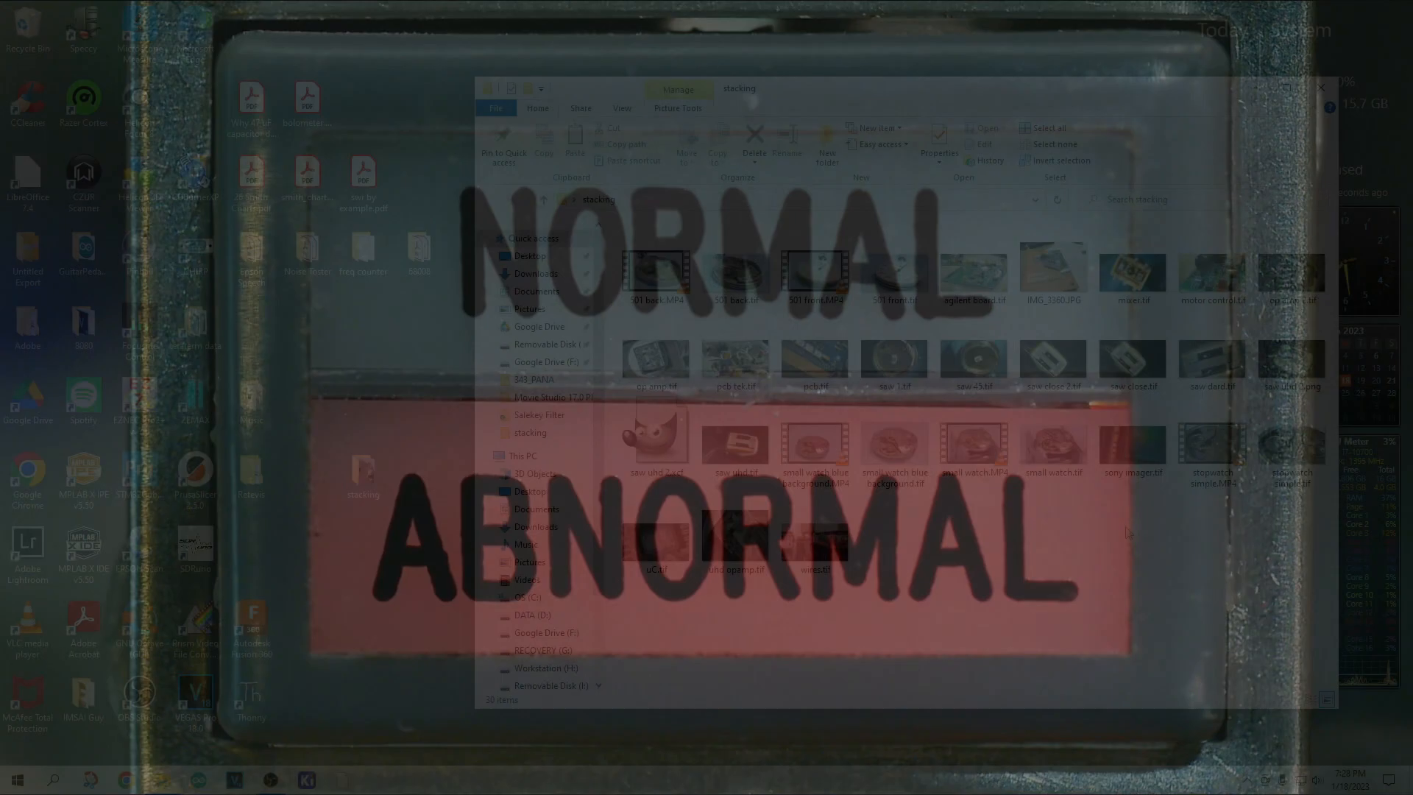
View IMG_3360.JPG, the photo of the Open Circuits book, in Photos
double_click(1051, 271)
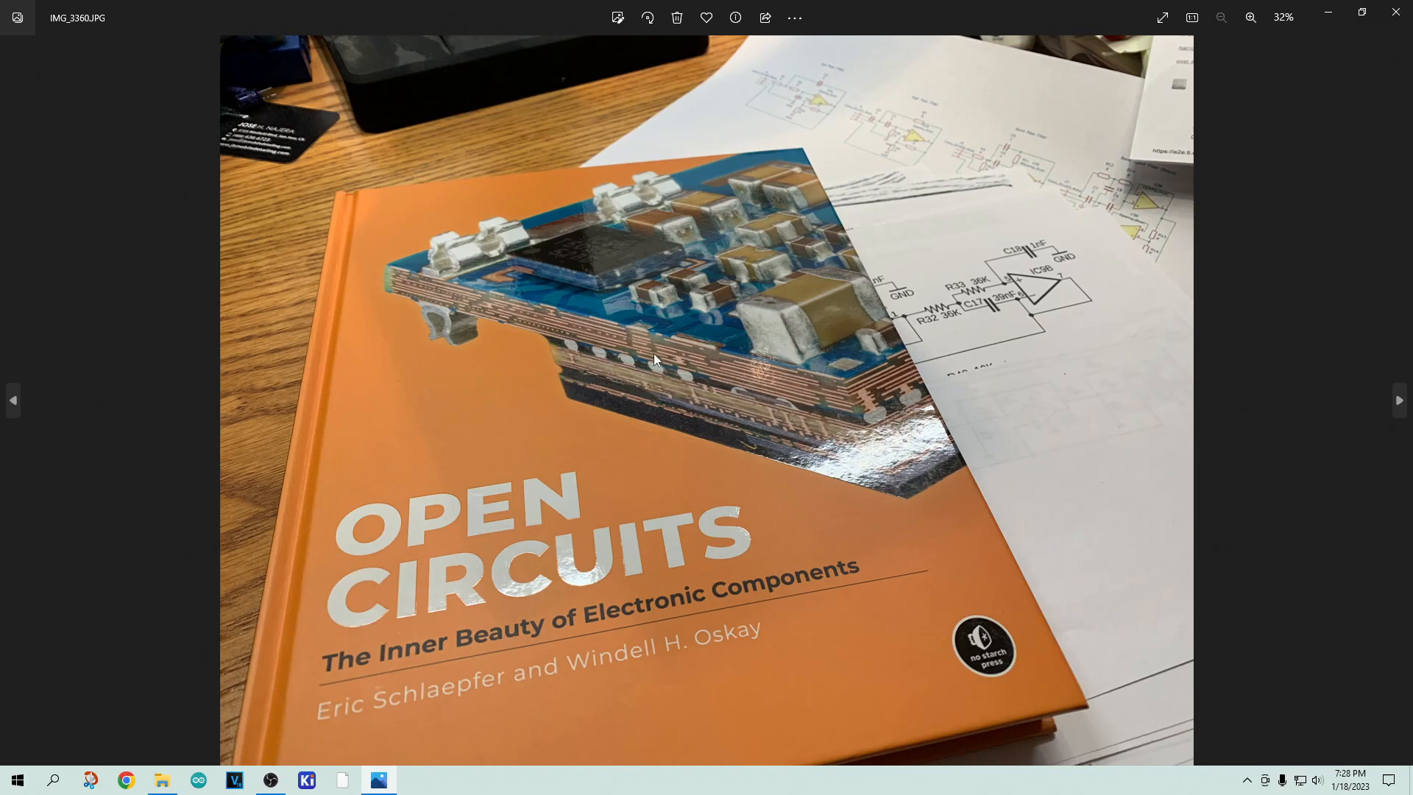
mouse_move(849, 488)
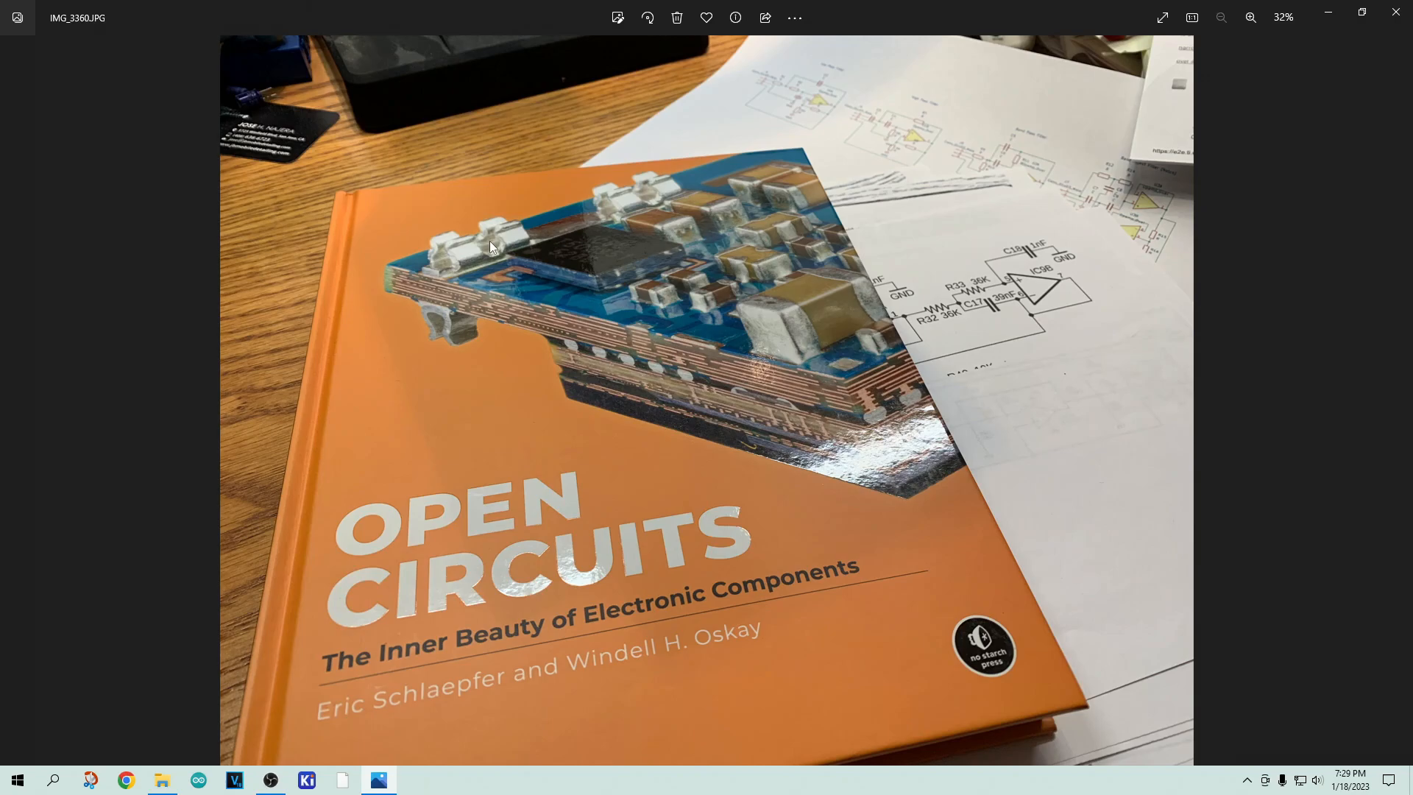
mouse_move(627, 187)
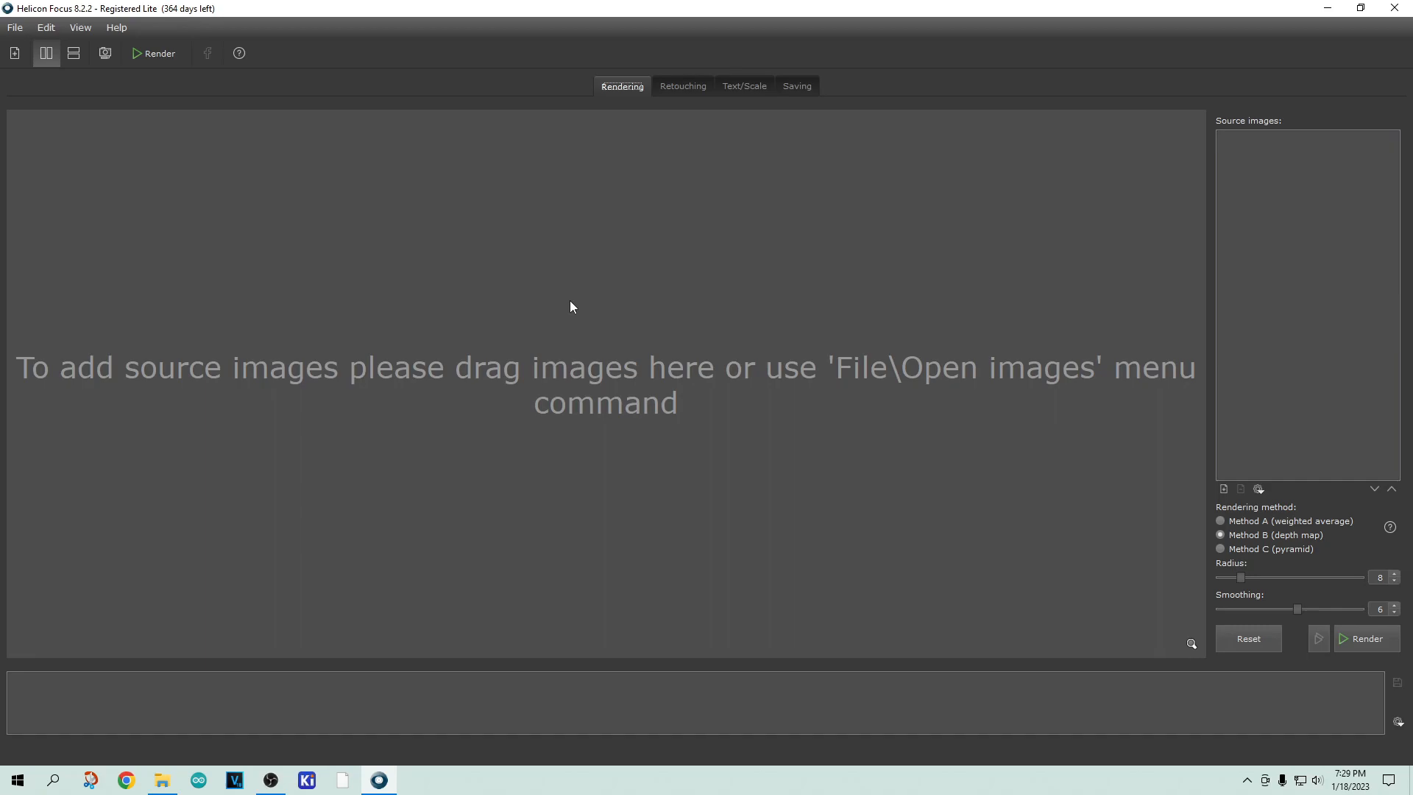
mouse_move(536, 484)
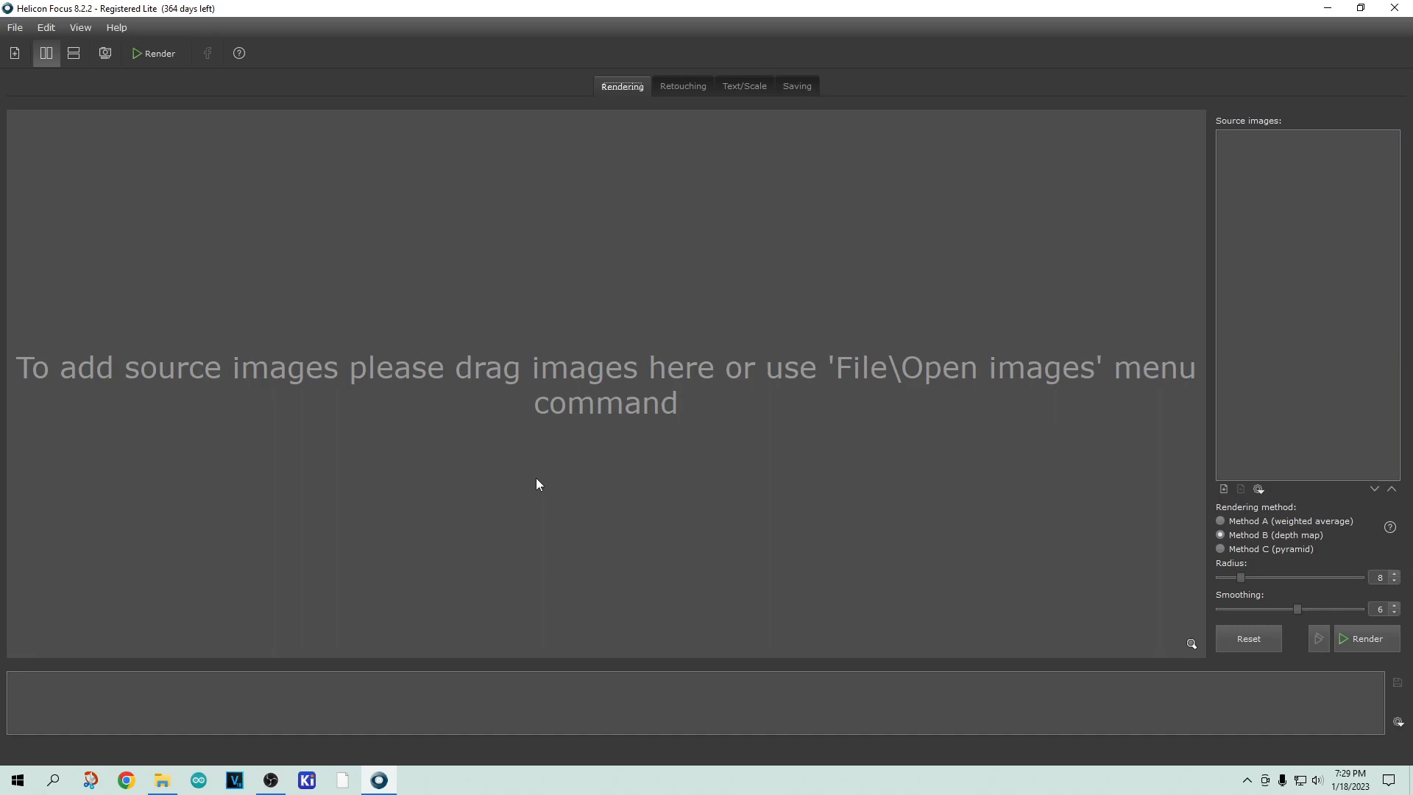
mouse_move(762, 417)
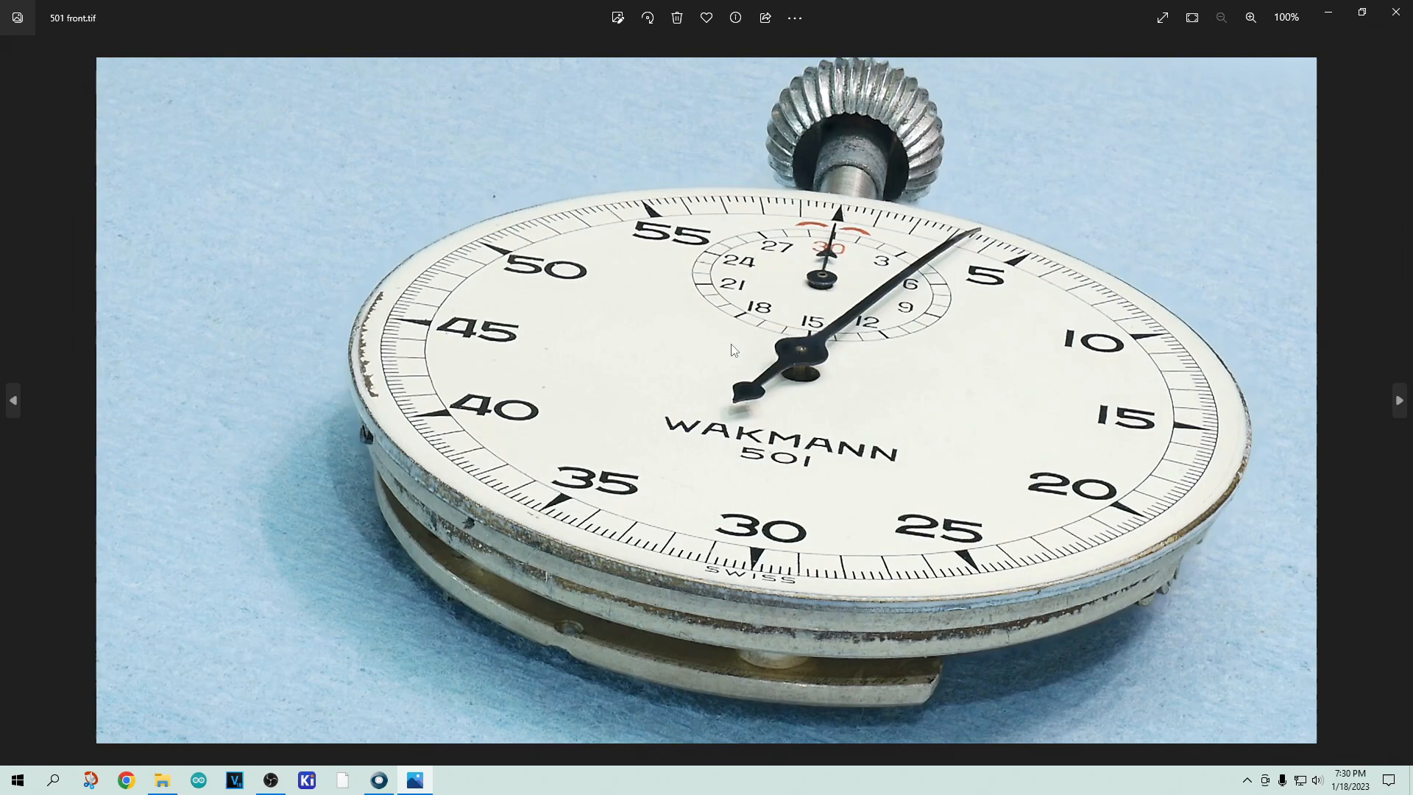
mouse_move(763, 555)
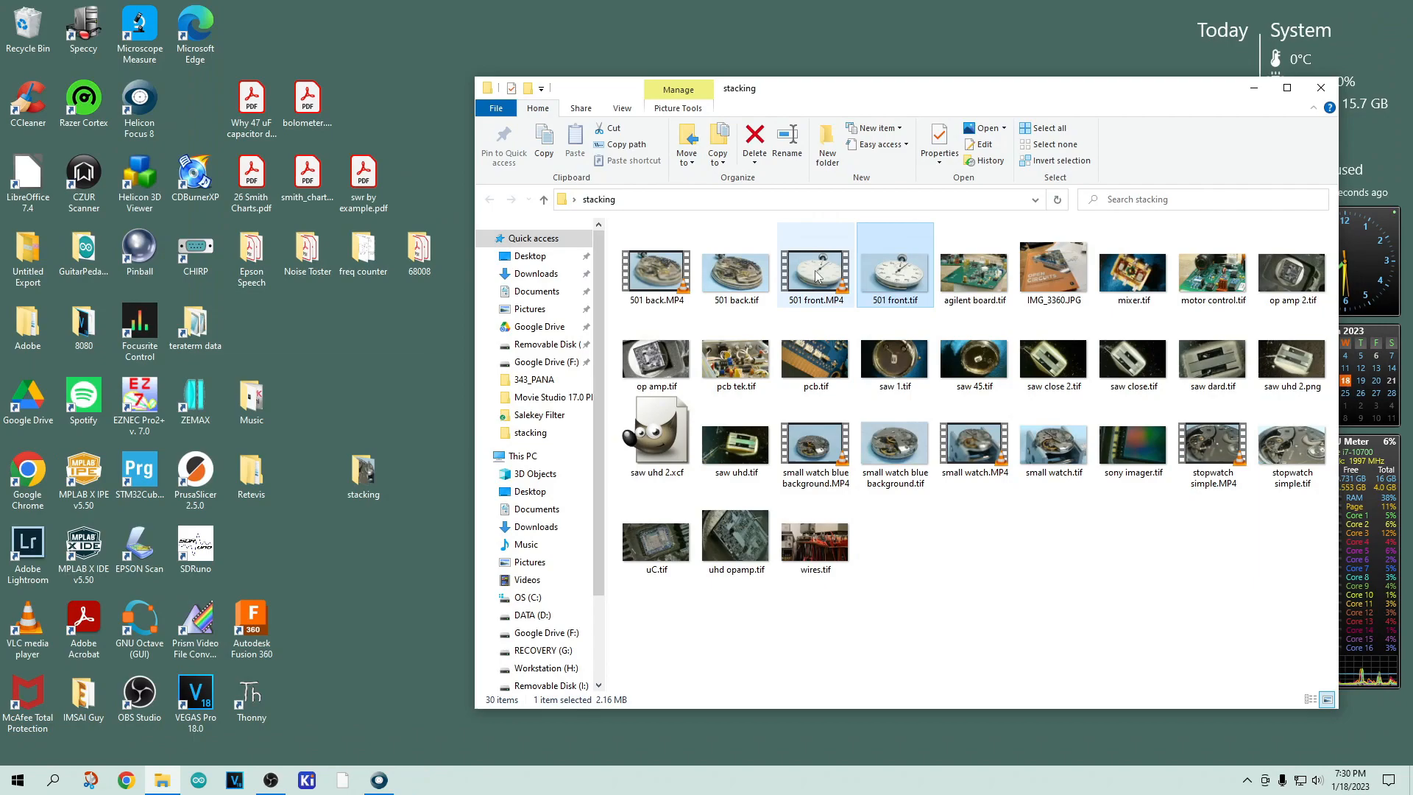
View the 501 back stopwatch movement image, then return to the stacking folder
double_click(814, 262)
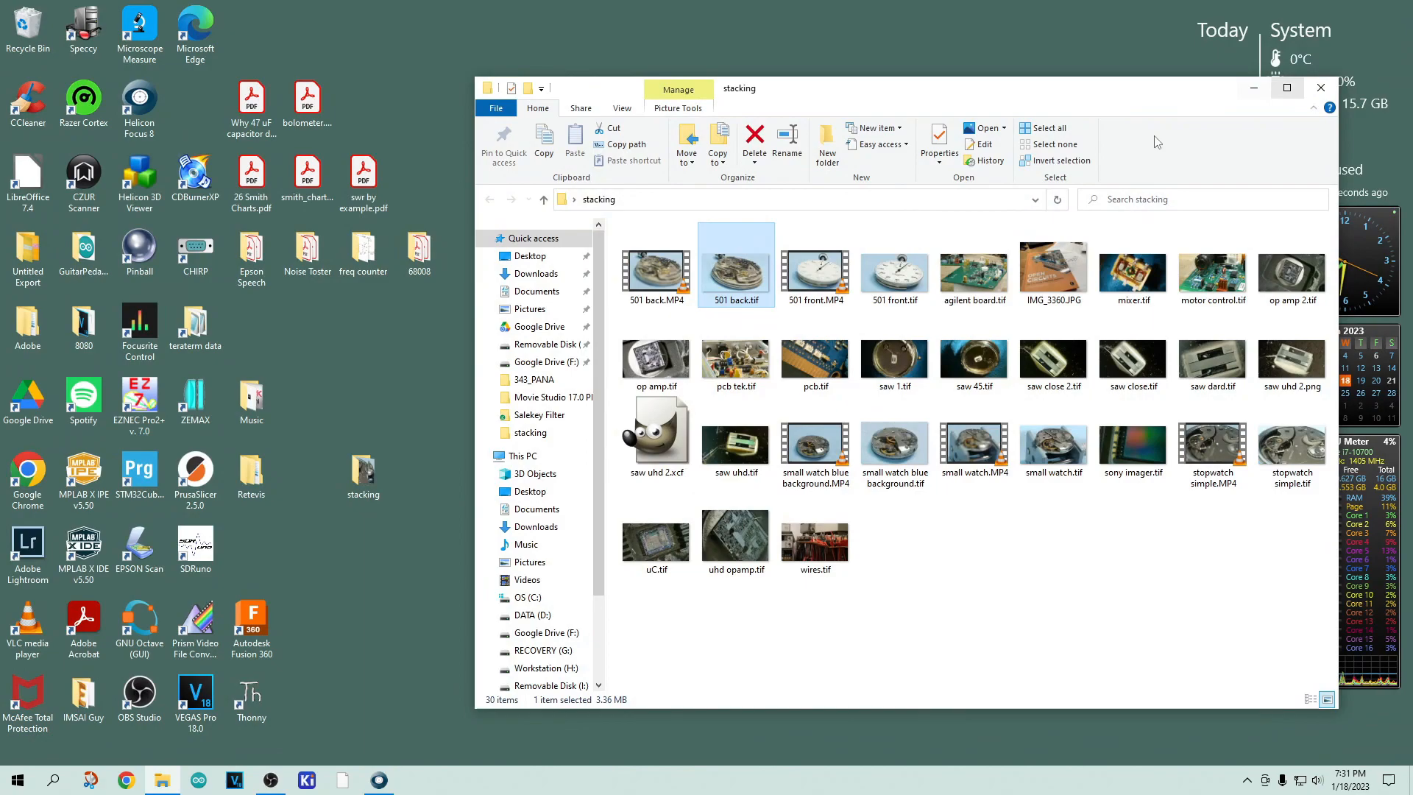
View agilent board.tif, the stacked Agilent circuit board image, in Photos
double_click(973, 273)
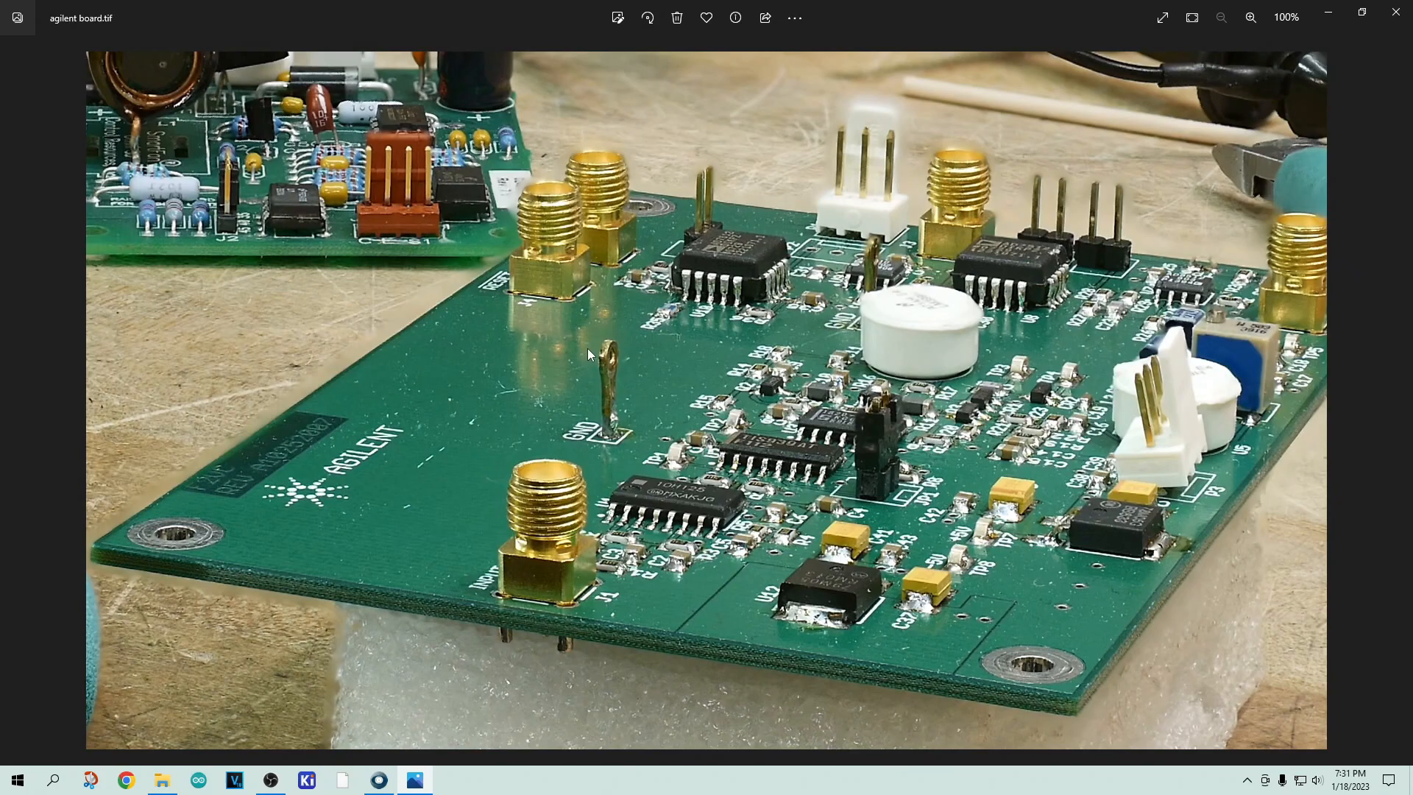
Zoom in on the board's input connector, zoom back out, and close the image
click(1251, 18)
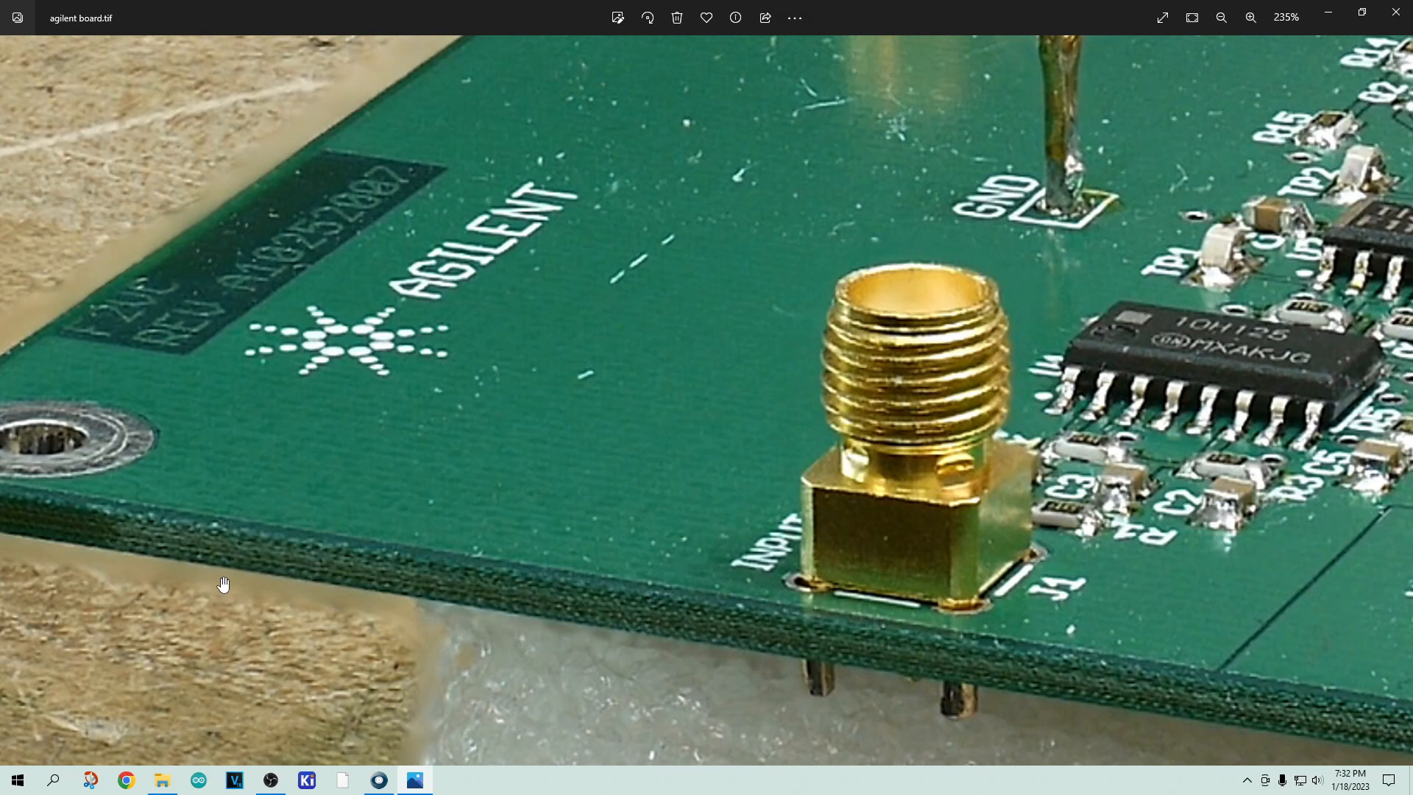
click(1222, 18)
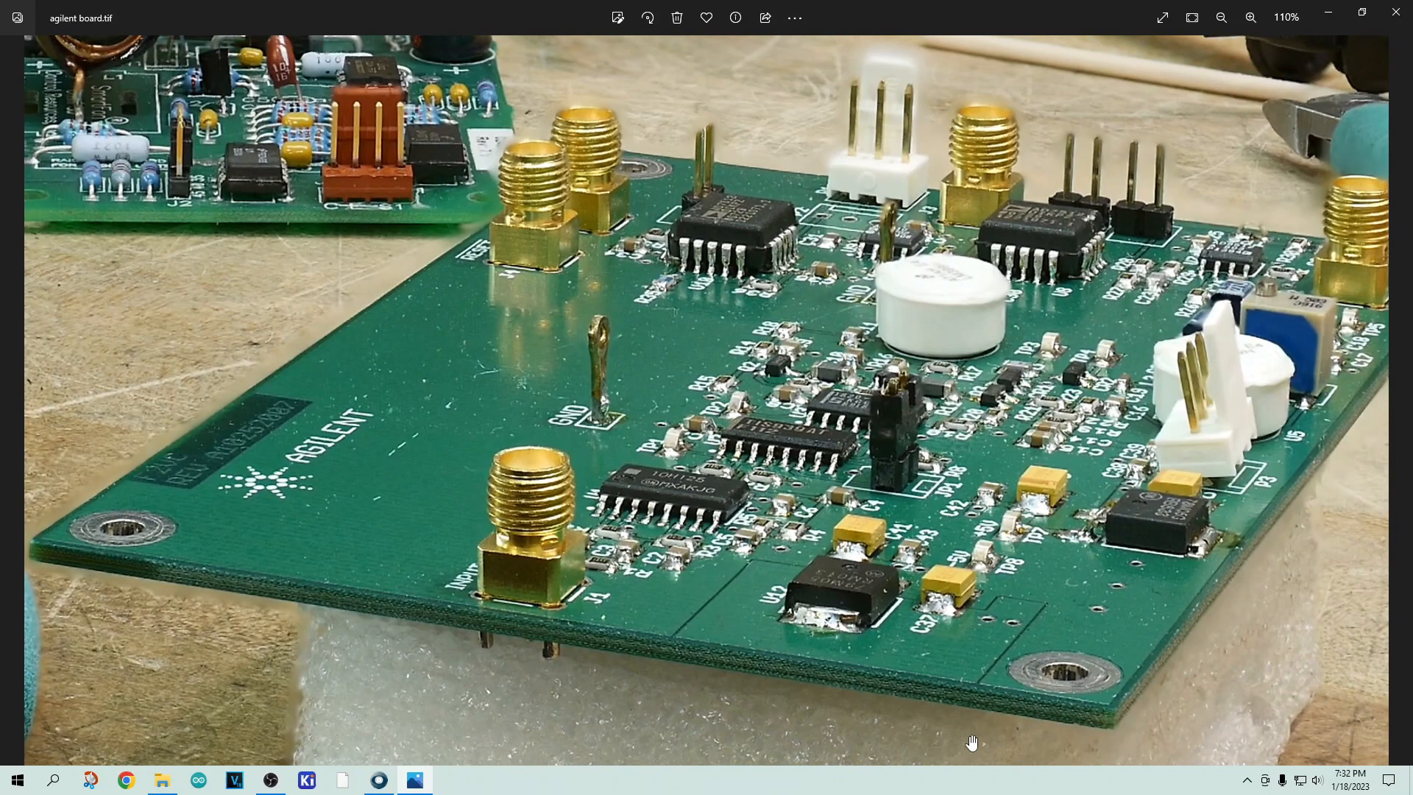
mouse_move(165, 636)
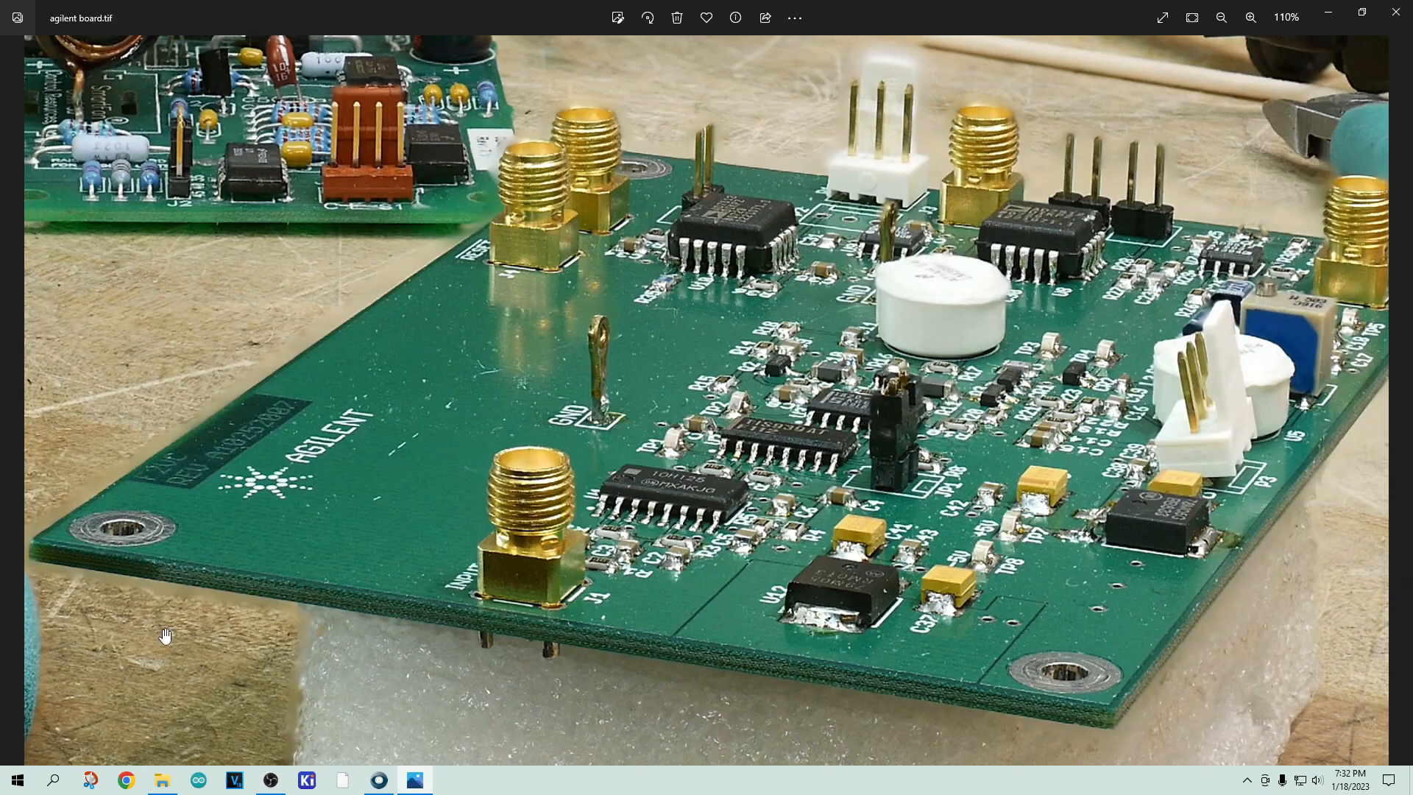
click(1221, 17)
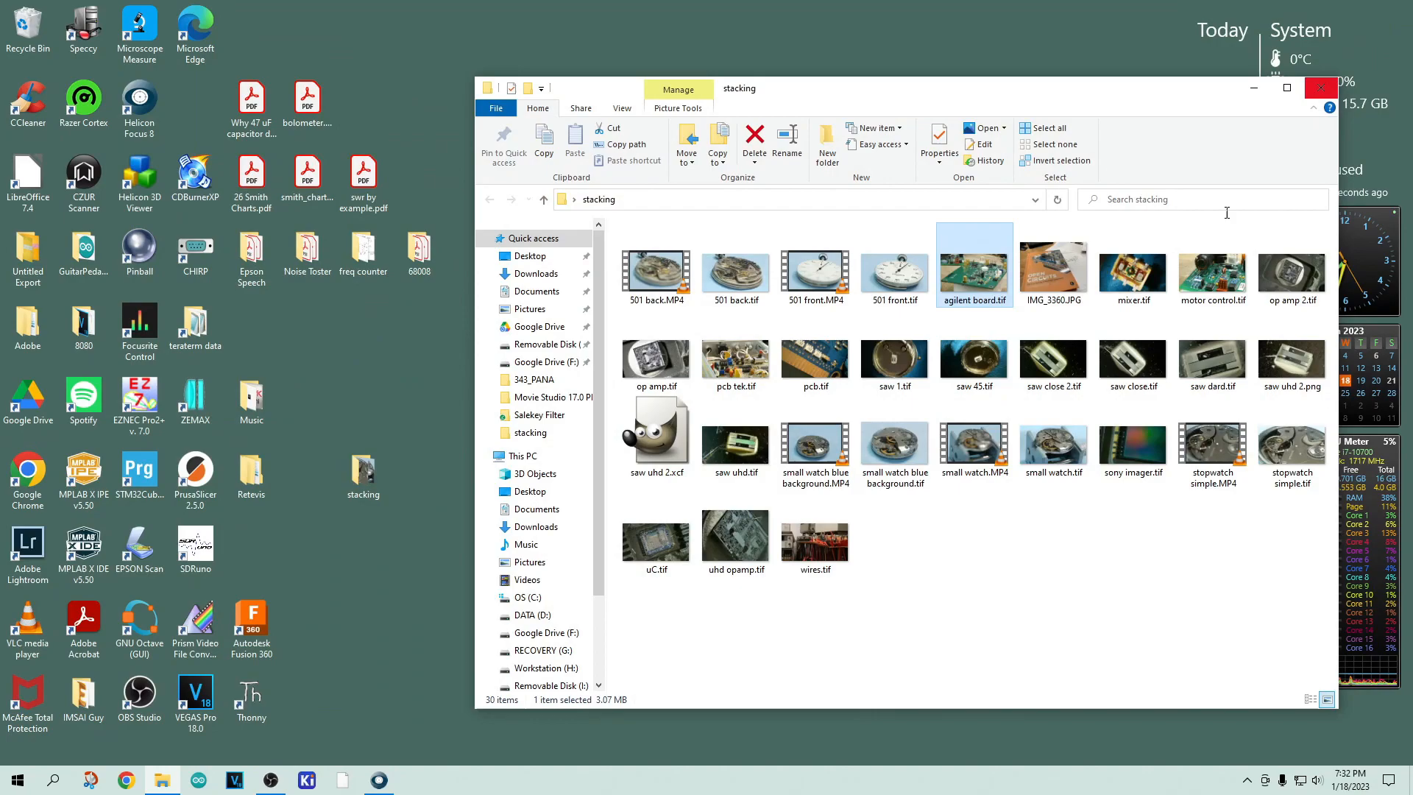
double_click(814, 360)
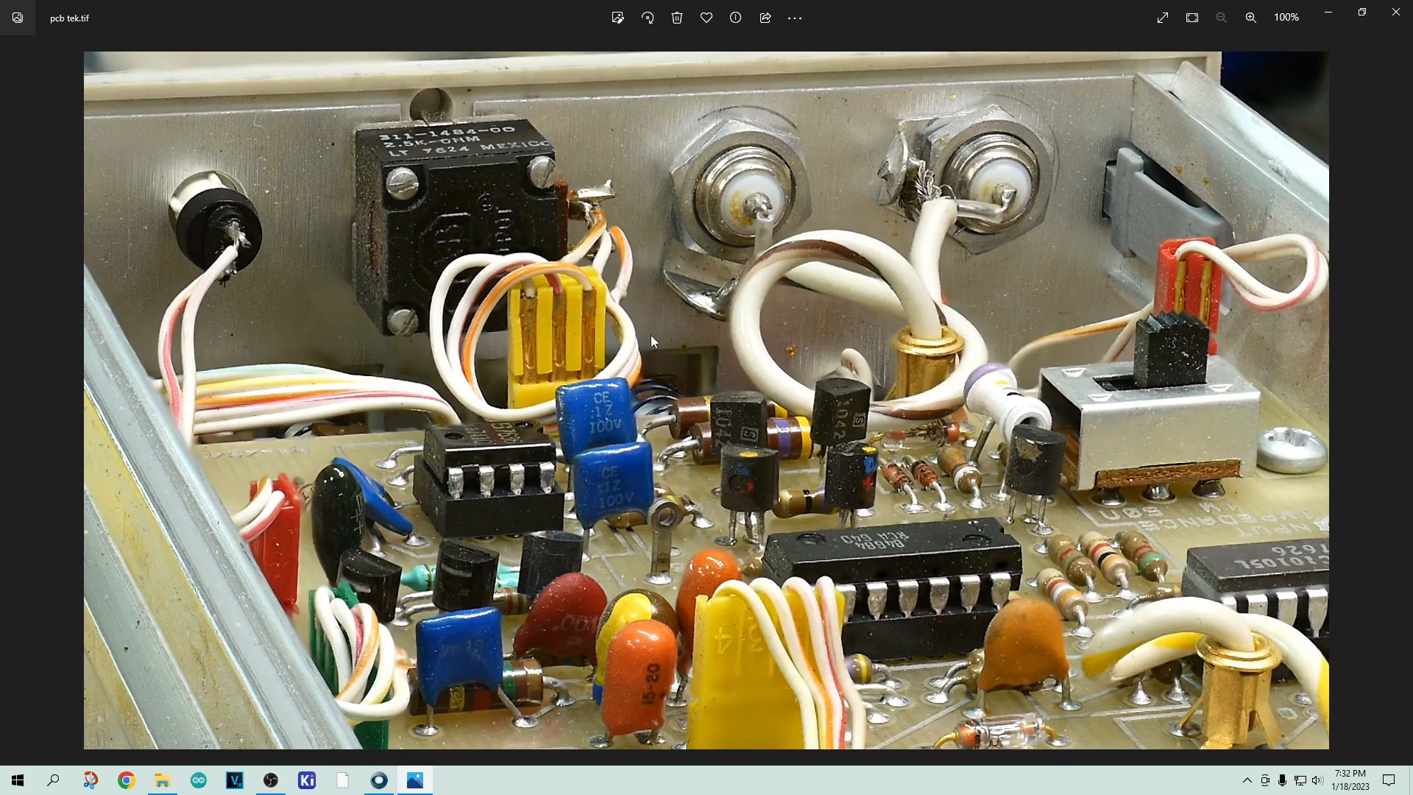
mouse_move(1344, 665)
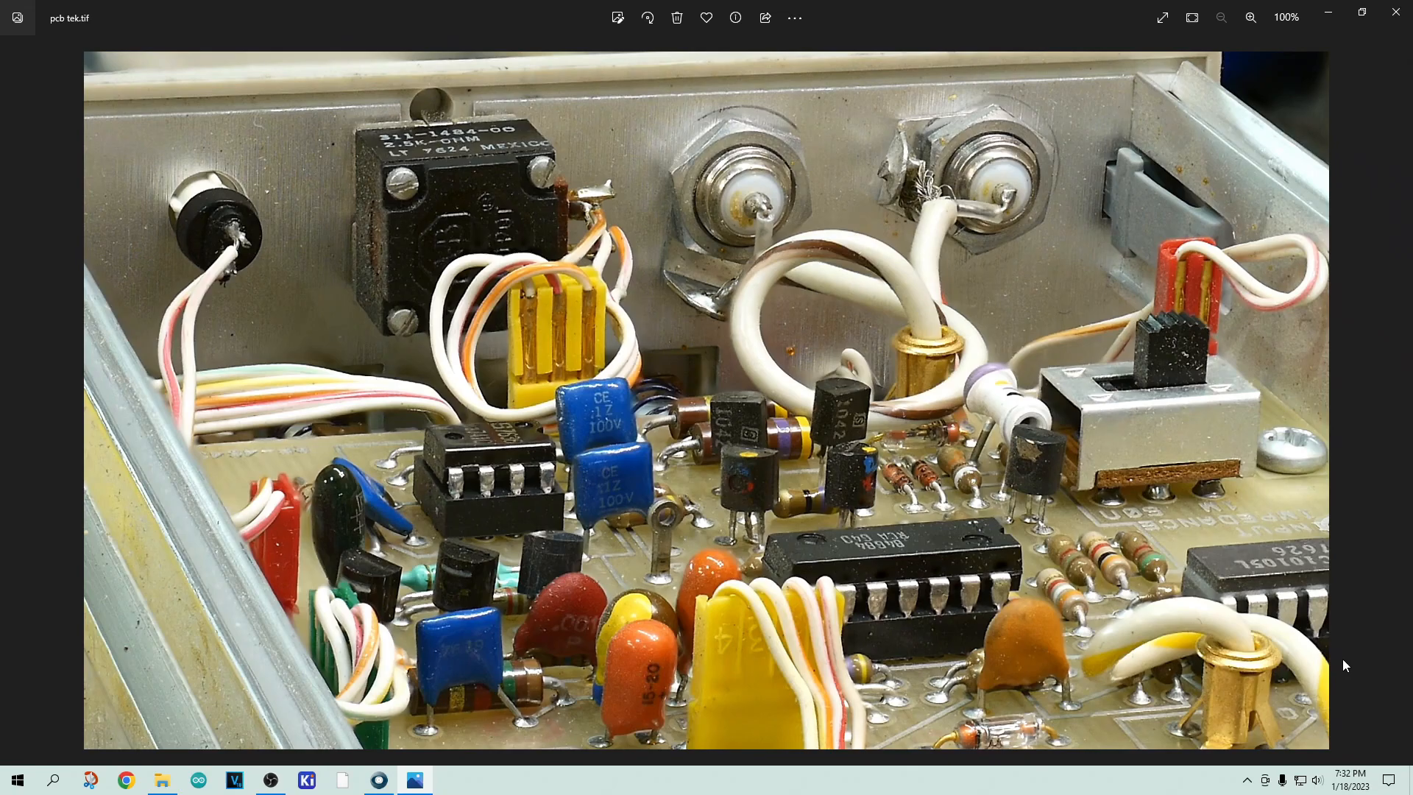
mouse_move(1342, 652)
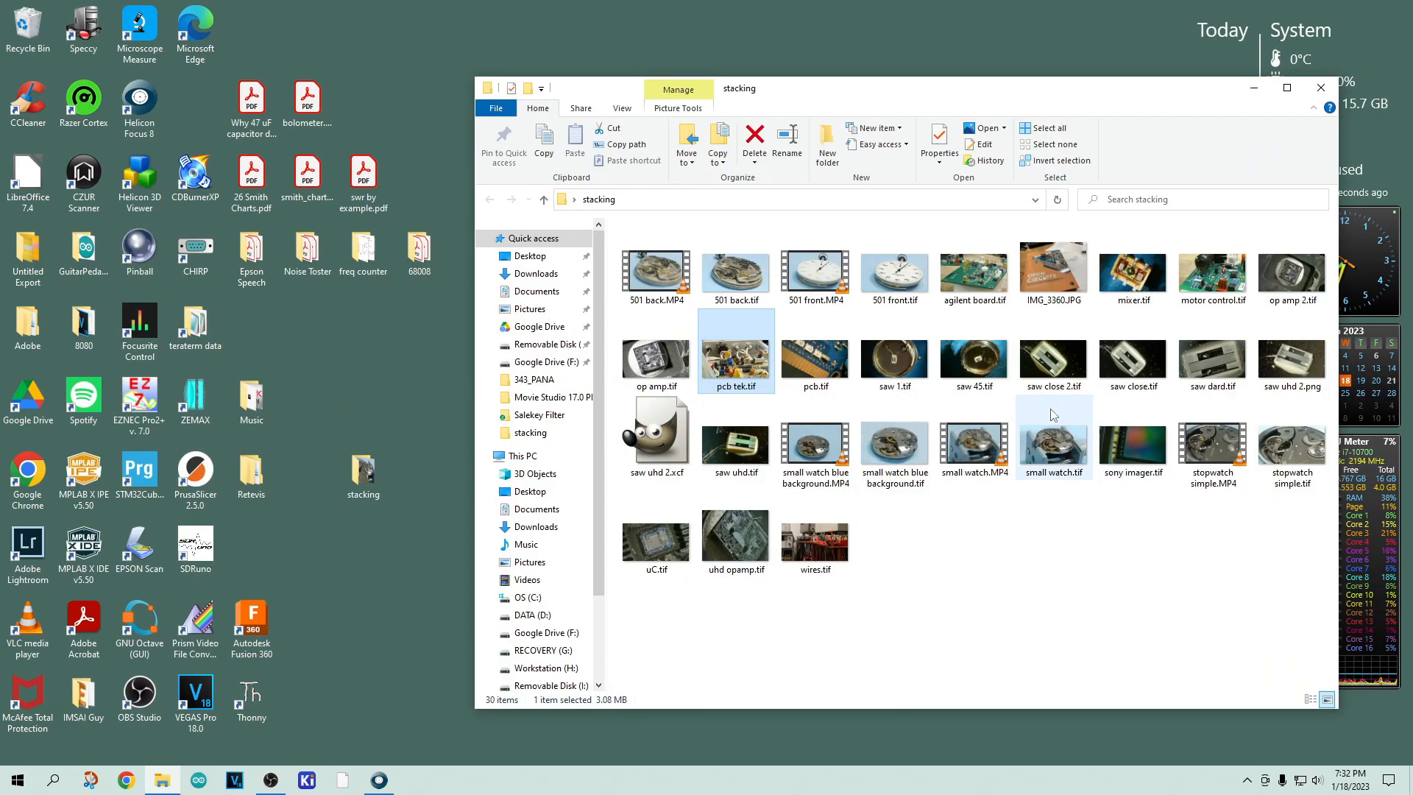
click(655, 531)
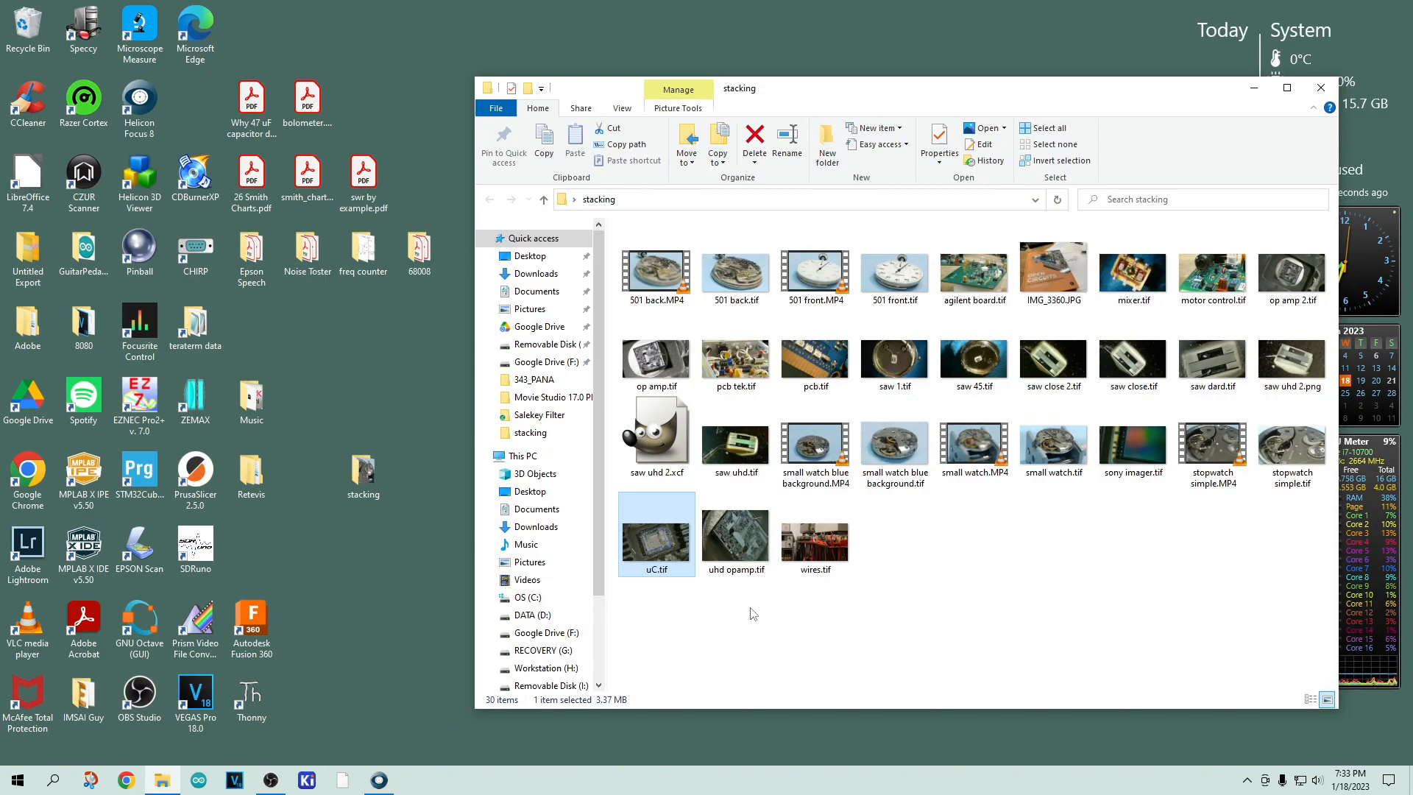
double_click(1132, 448)
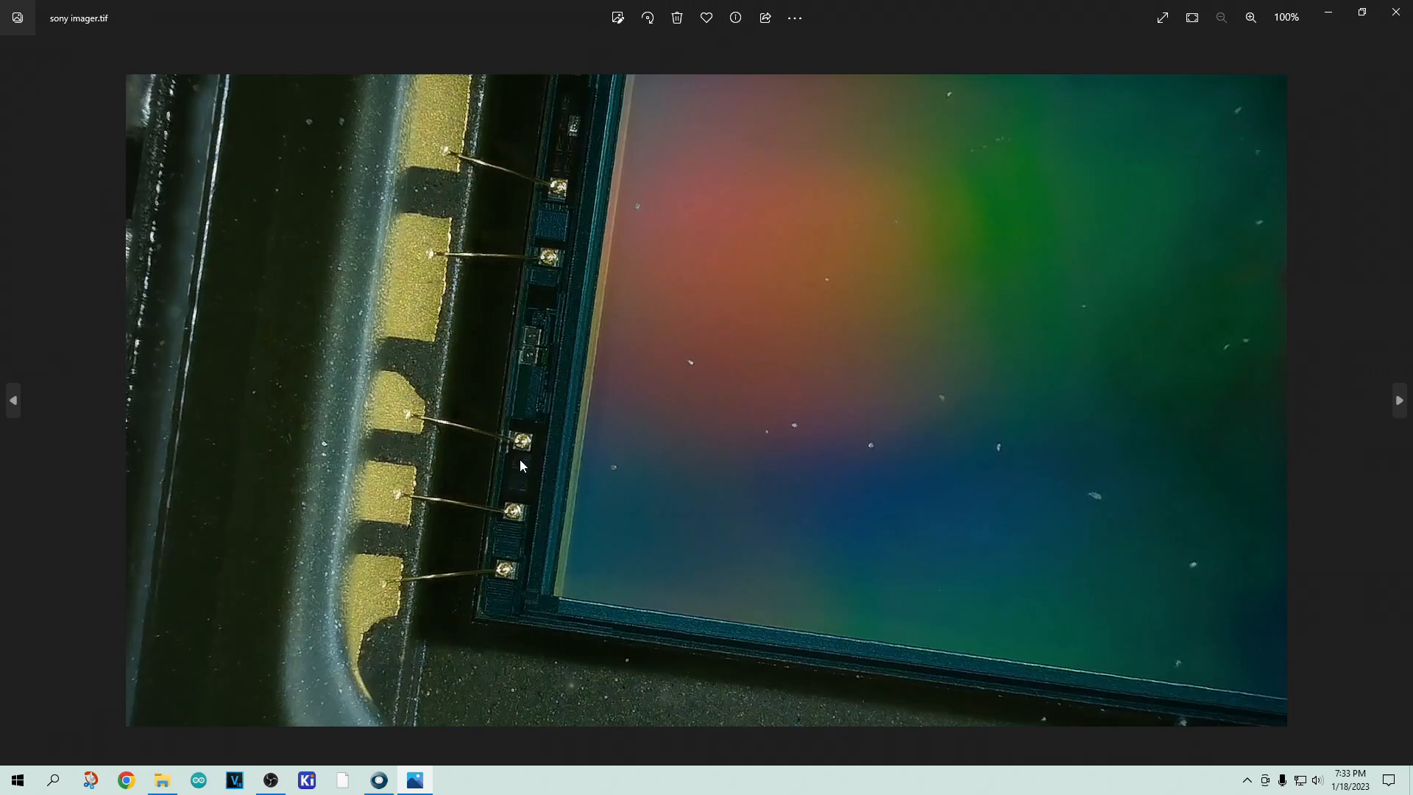
mouse_move(429, 430)
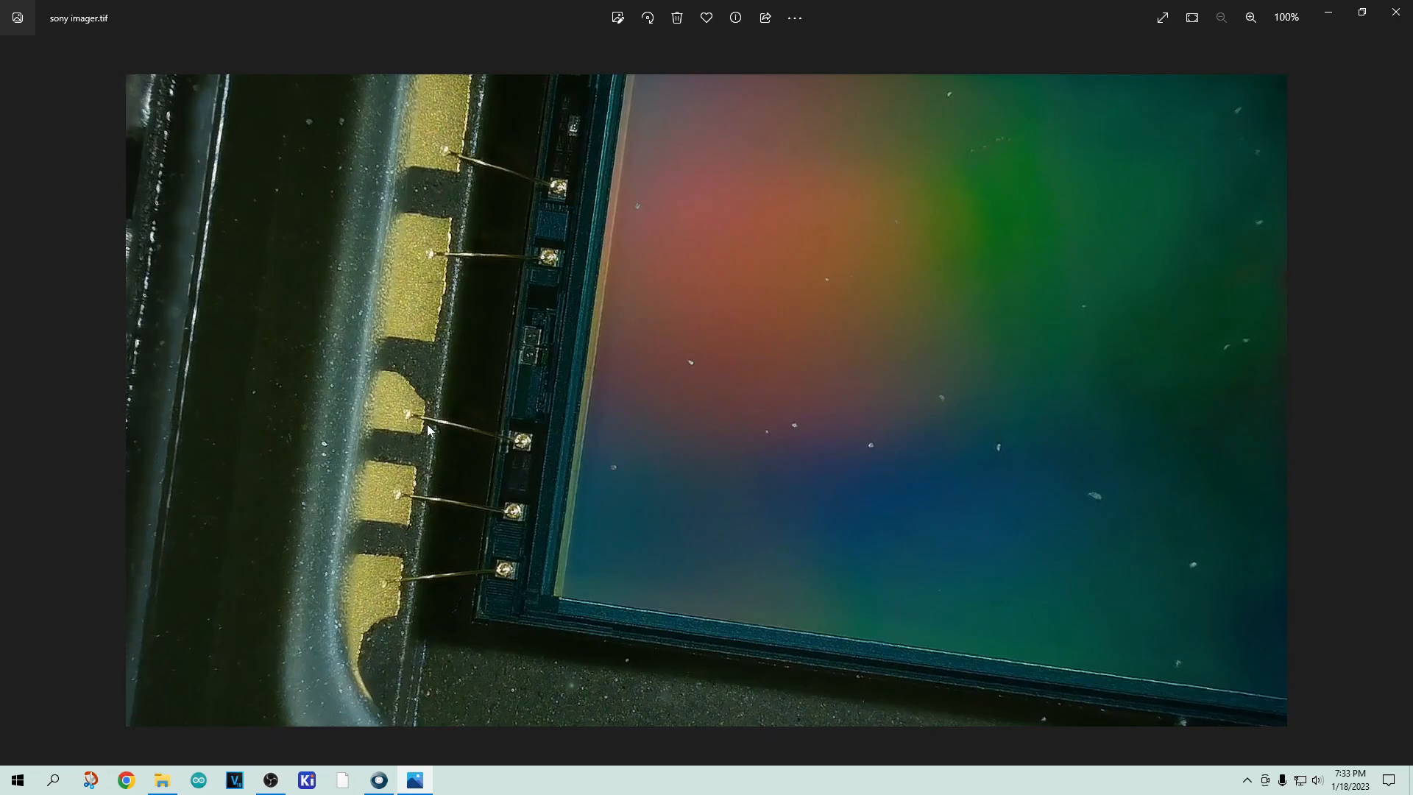
mouse_move(521, 595)
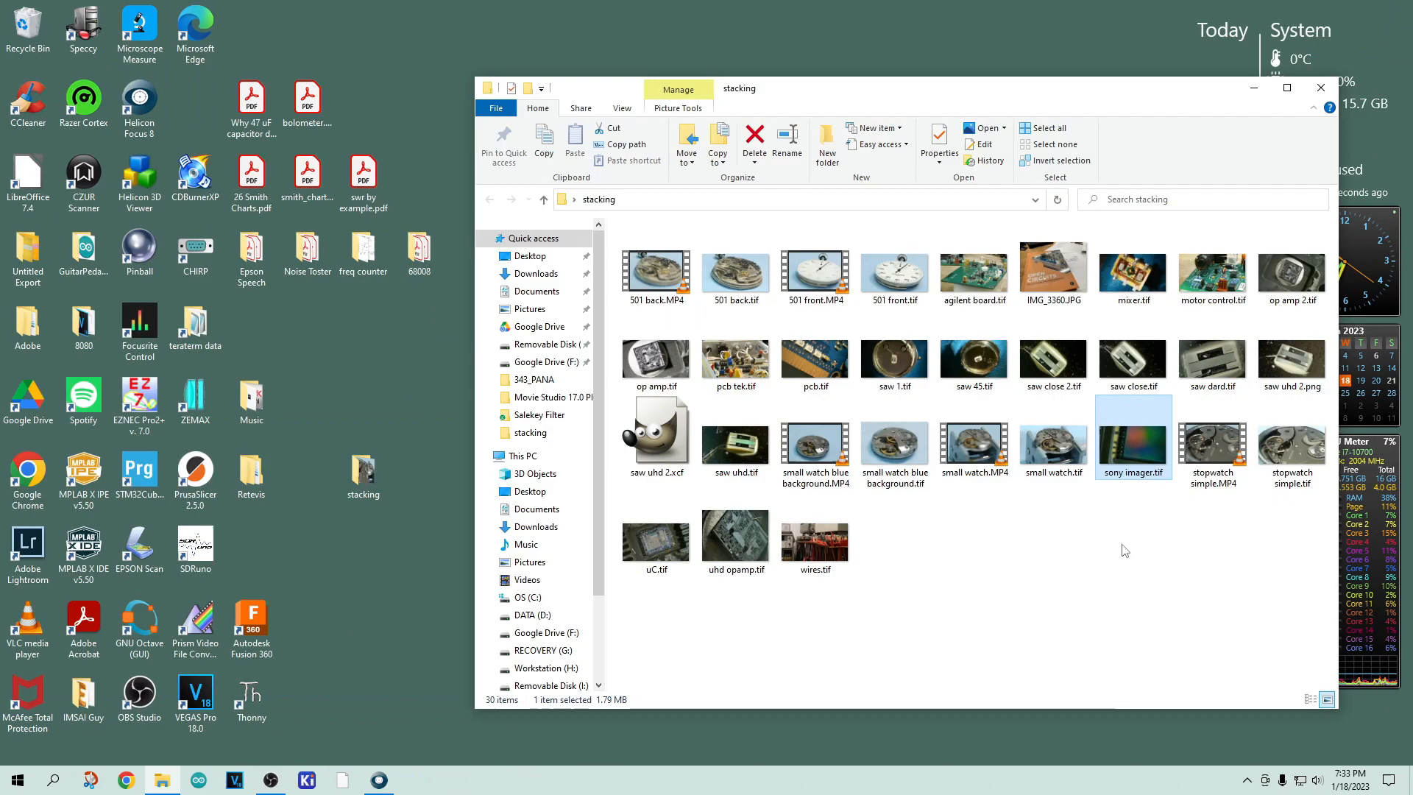
View the mixer component image with its copper-wound cores in Photos
double_click(1132, 270)
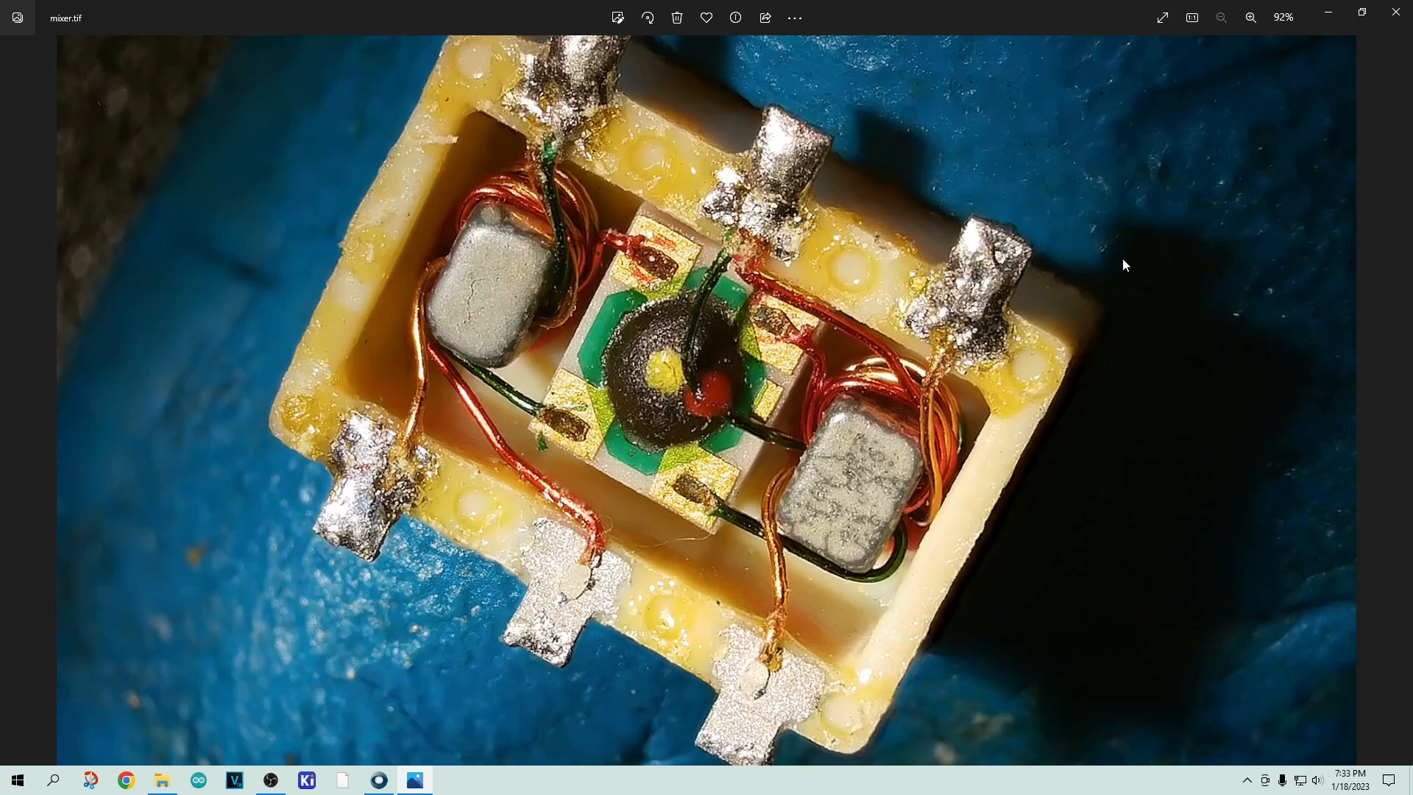
mouse_move(739, 370)
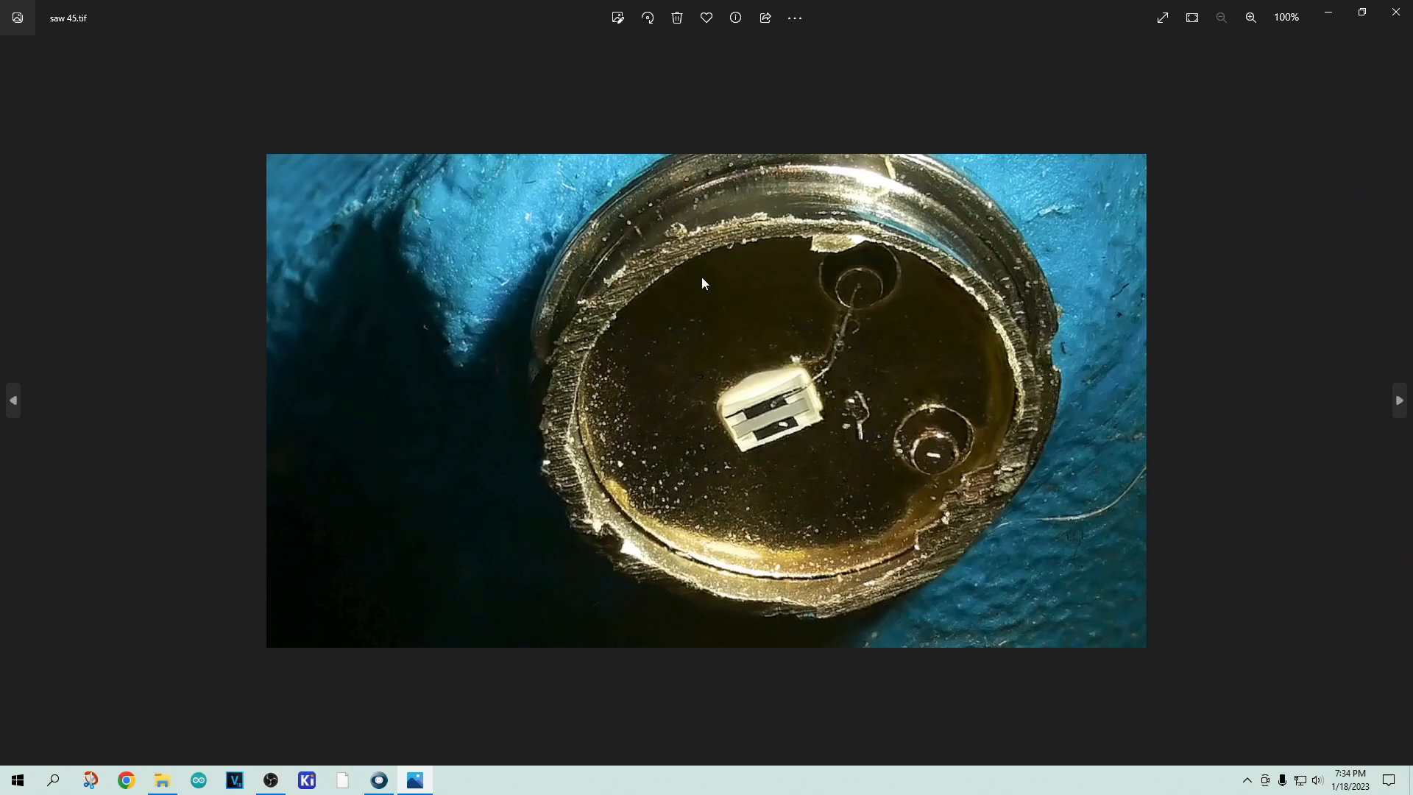
mouse_move(811, 406)
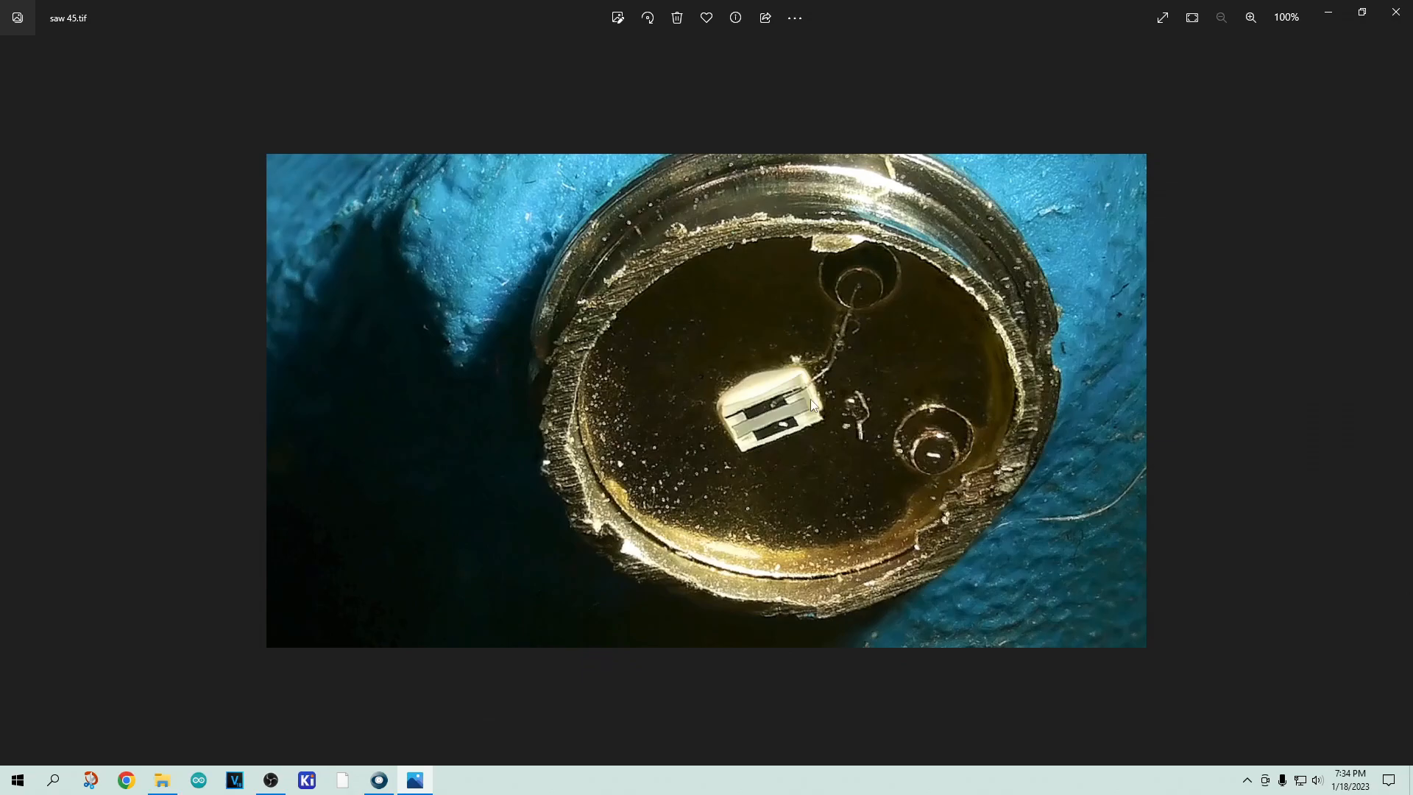
mouse_move(777, 442)
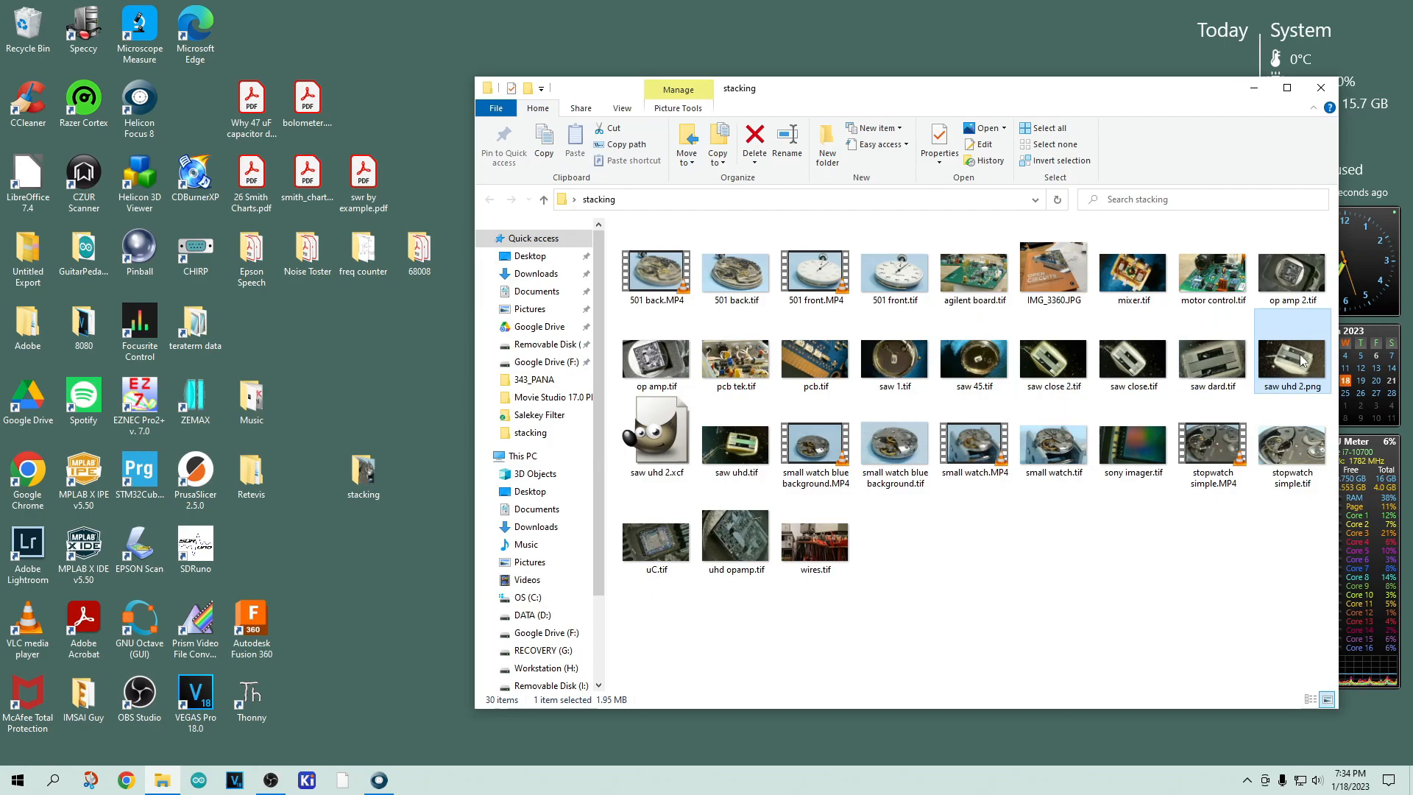
View saw uhd 2.png, zoom to about 177% on the SAW die, and return to 100%
double_click(1291, 348)
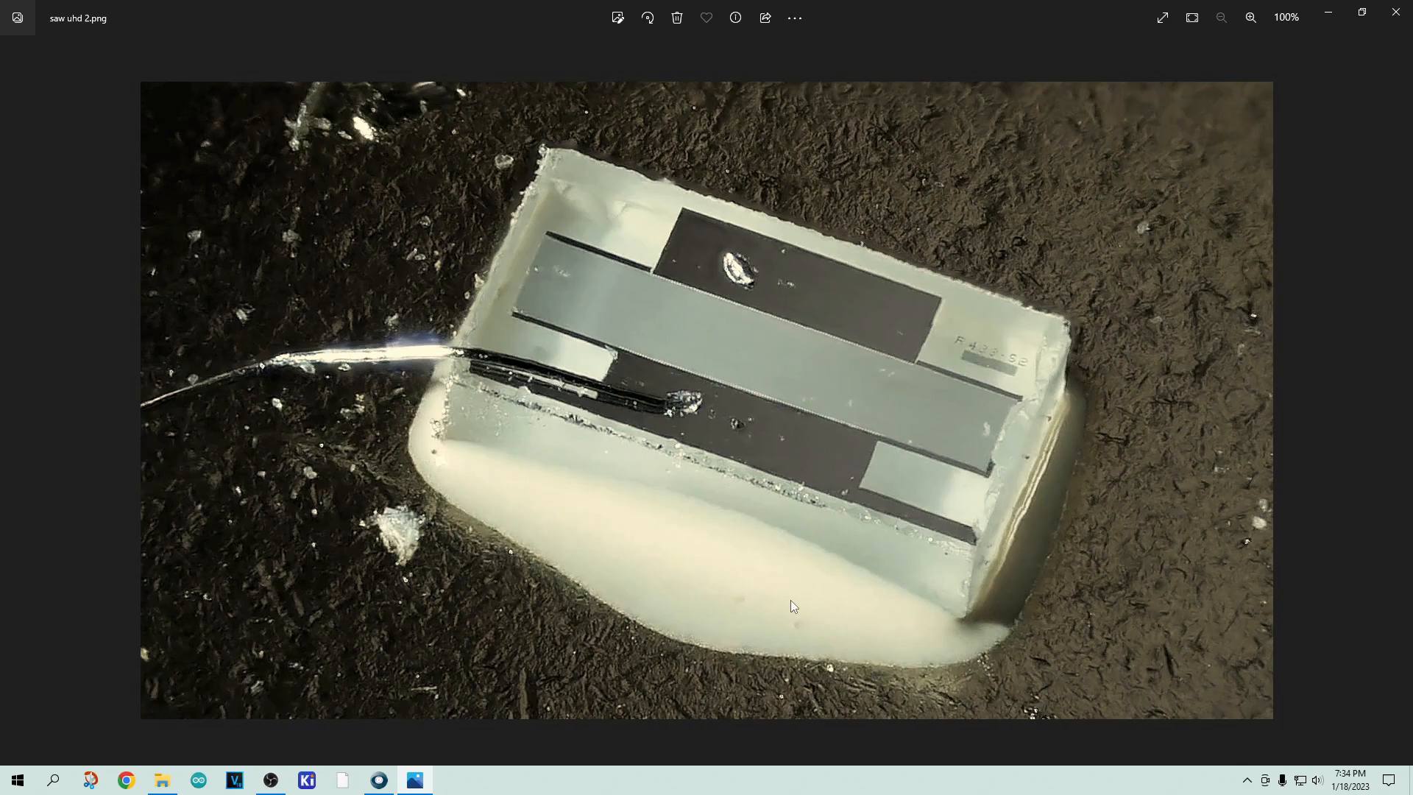
mouse_move(1082, 381)
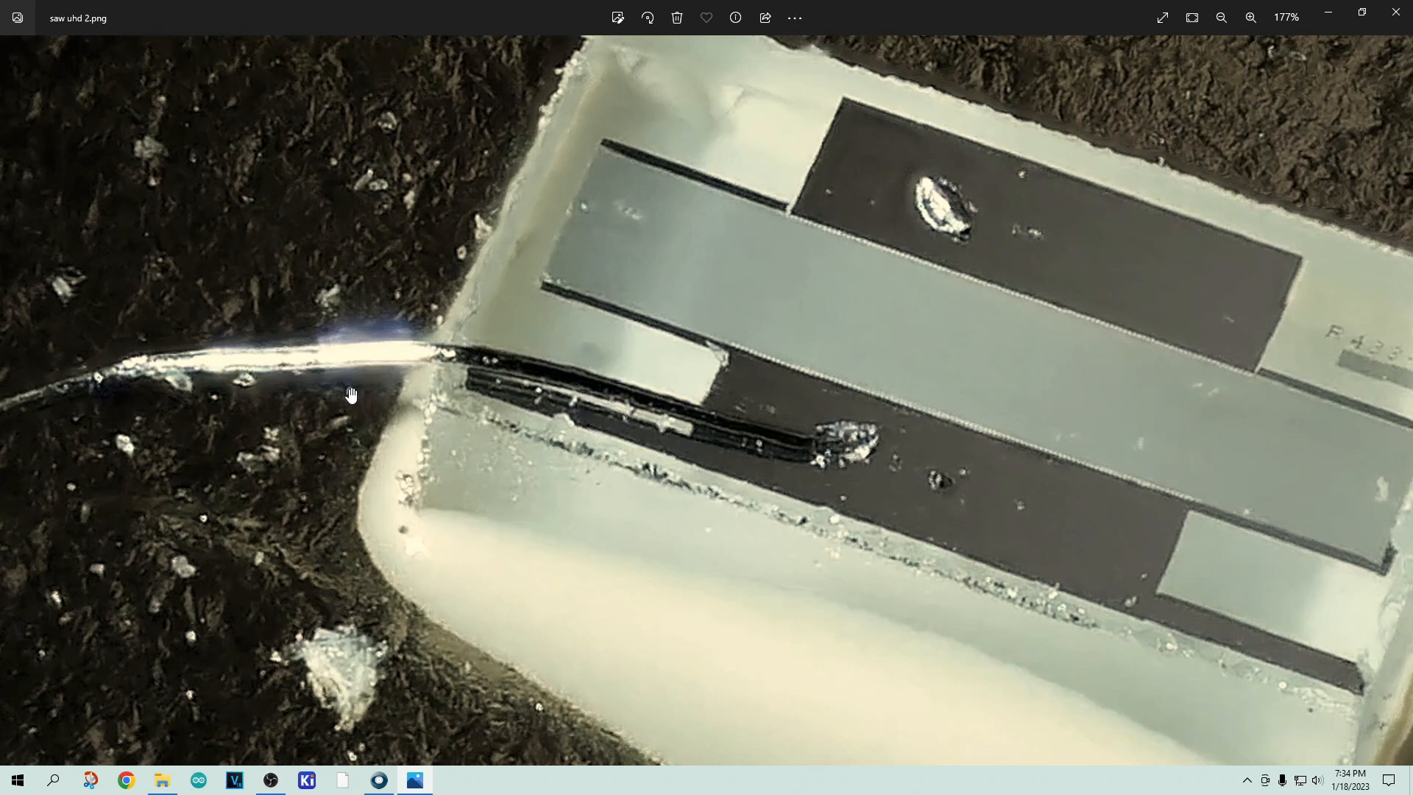
click(1222, 18)
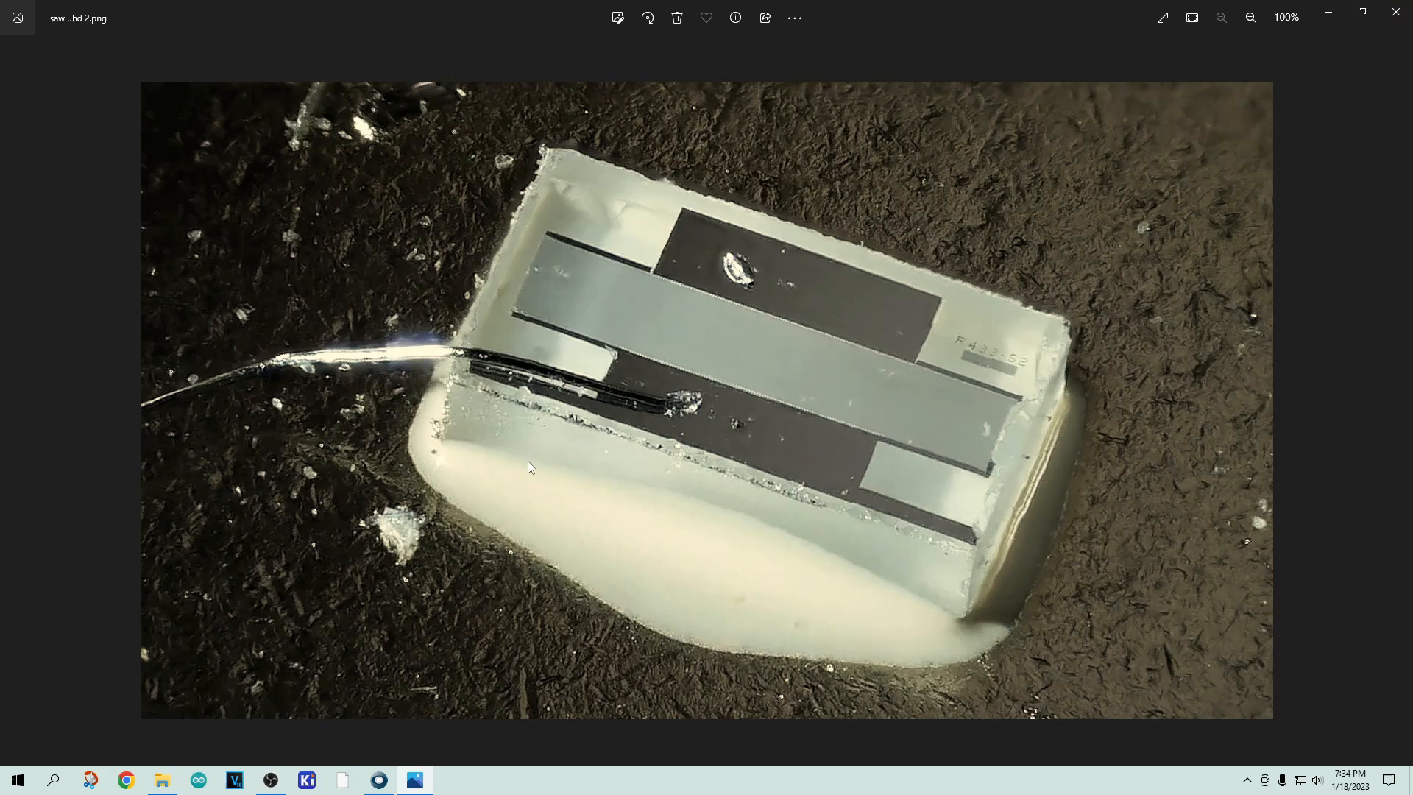
mouse_move(1123, 239)
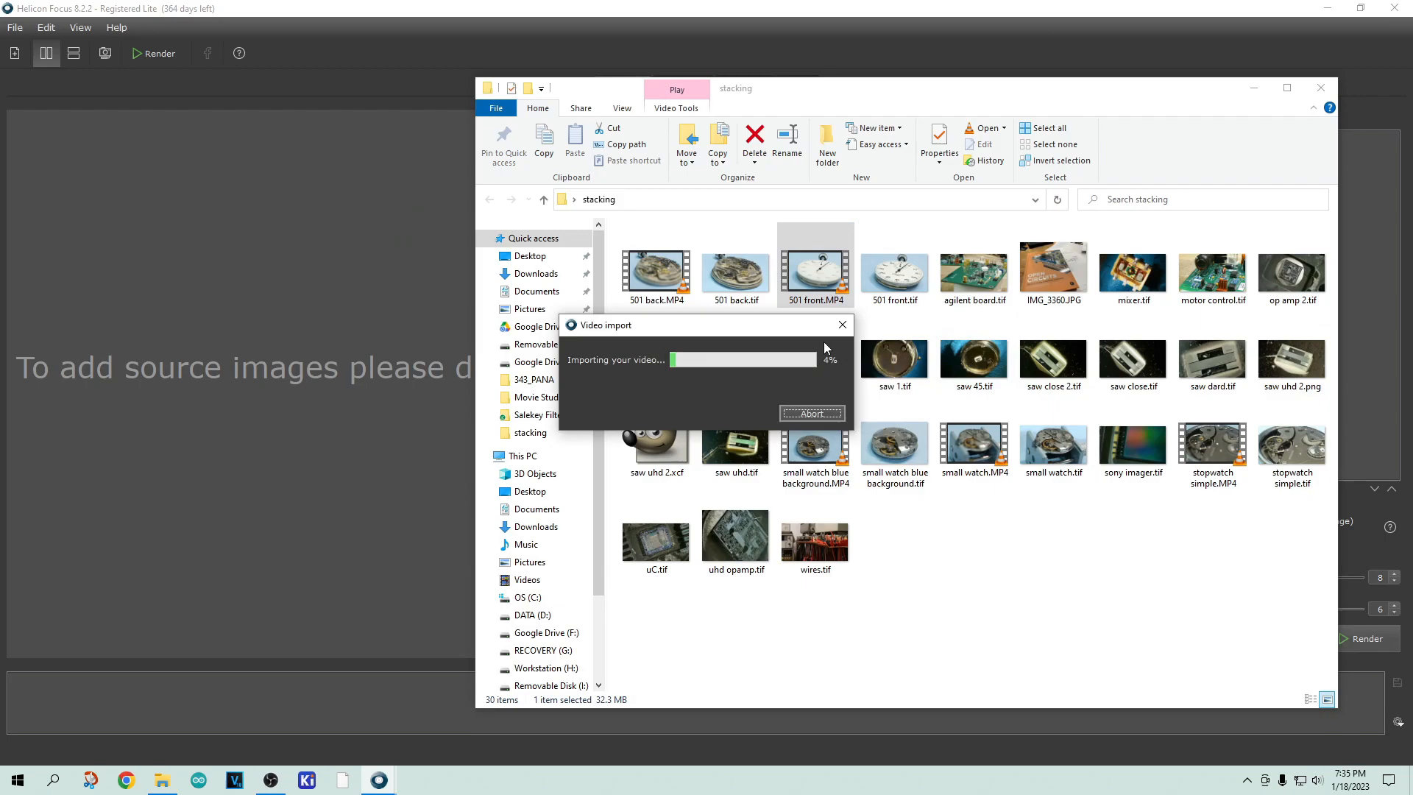
mouse_move(881, 209)
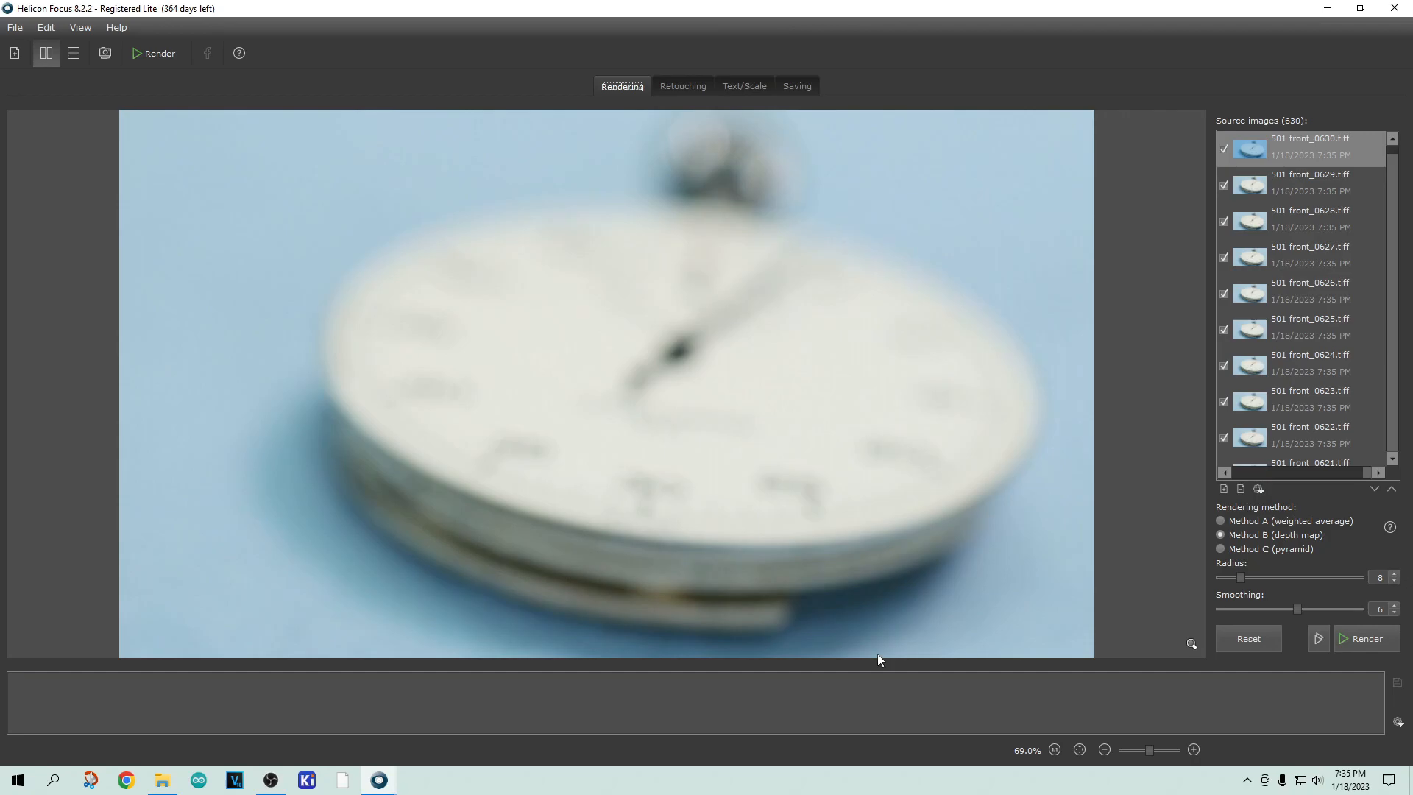
Stack the 630 dial frames with Method B (depth map) and bring the stacking folder forward
click(1366, 637)
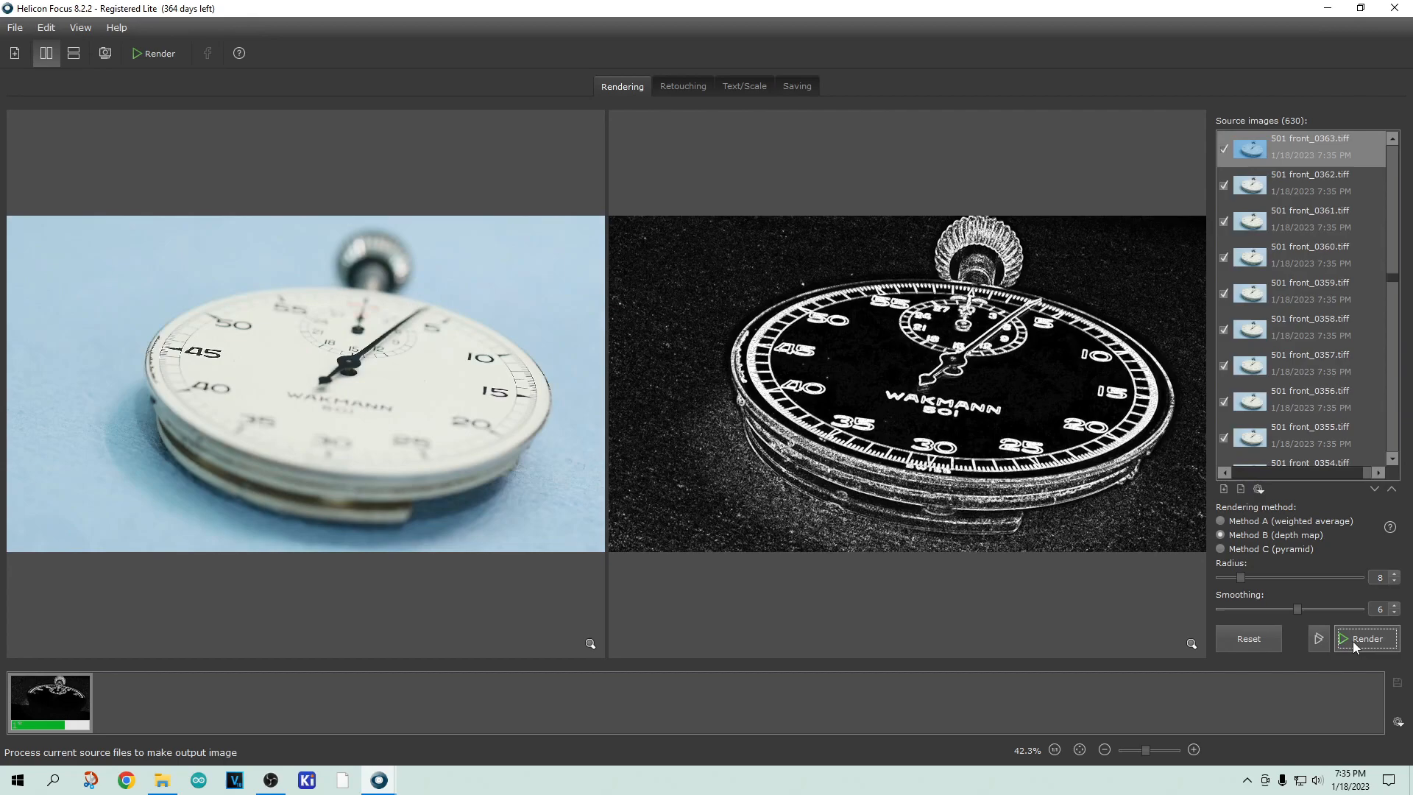
click(1366, 638)
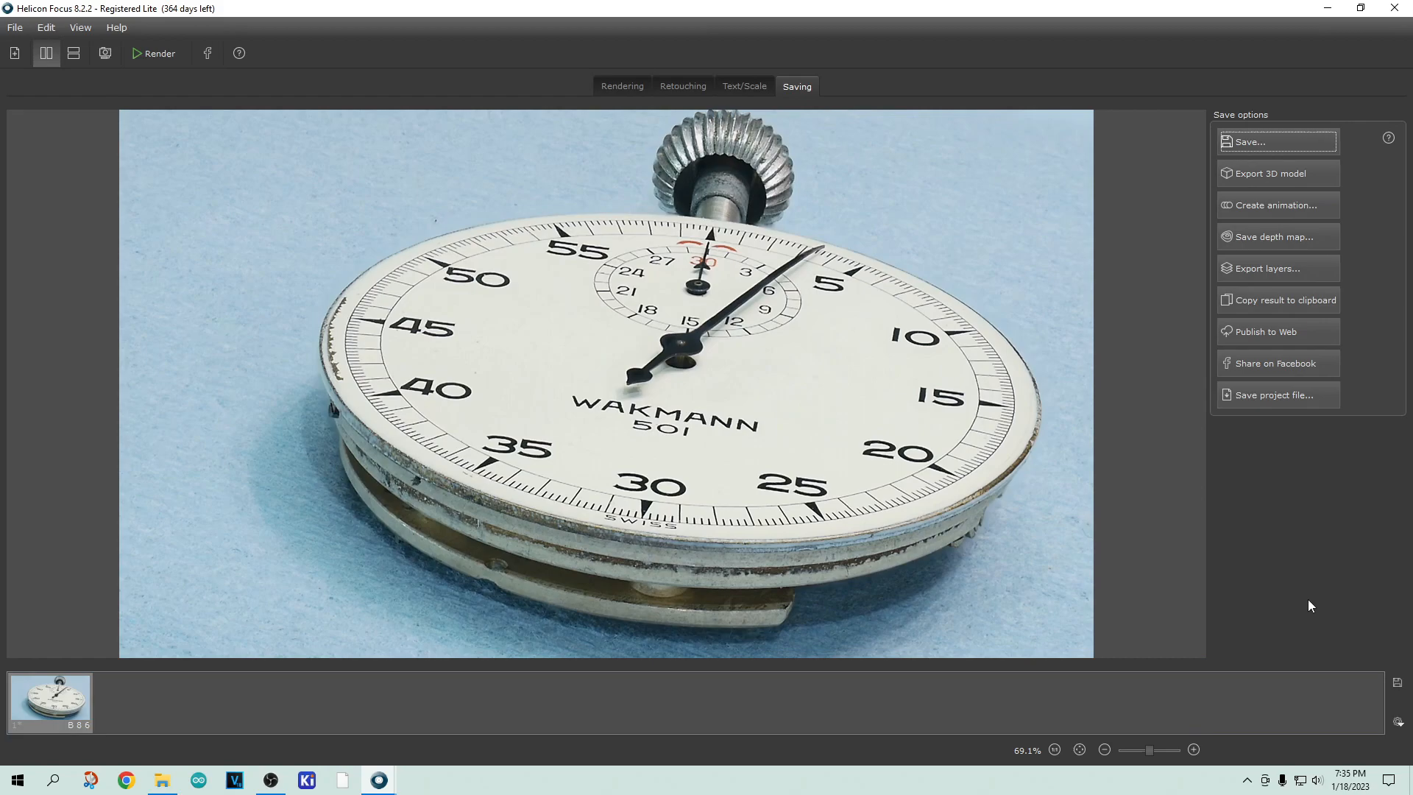
click(162, 780)
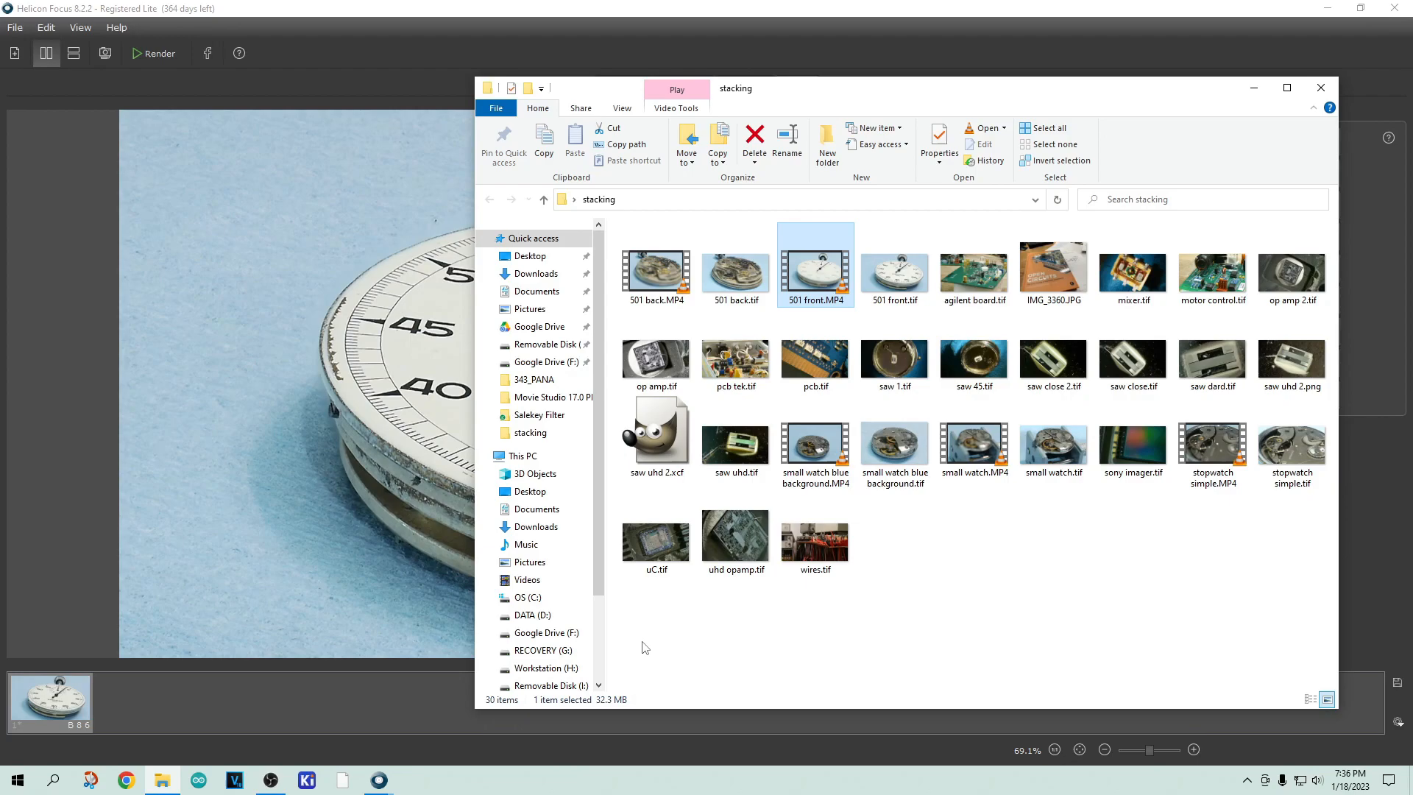
mouse_move(1151, 624)
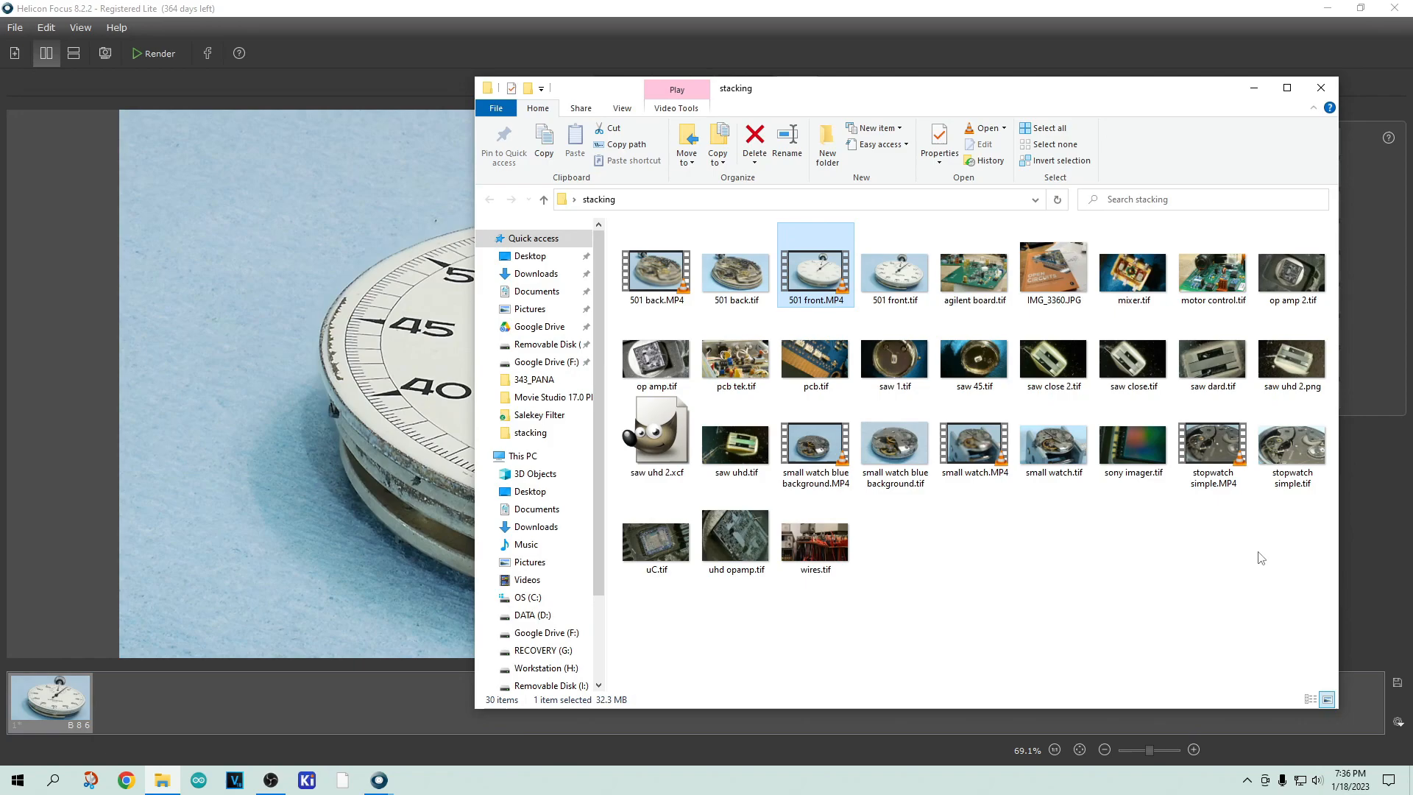
double_click(814, 263)
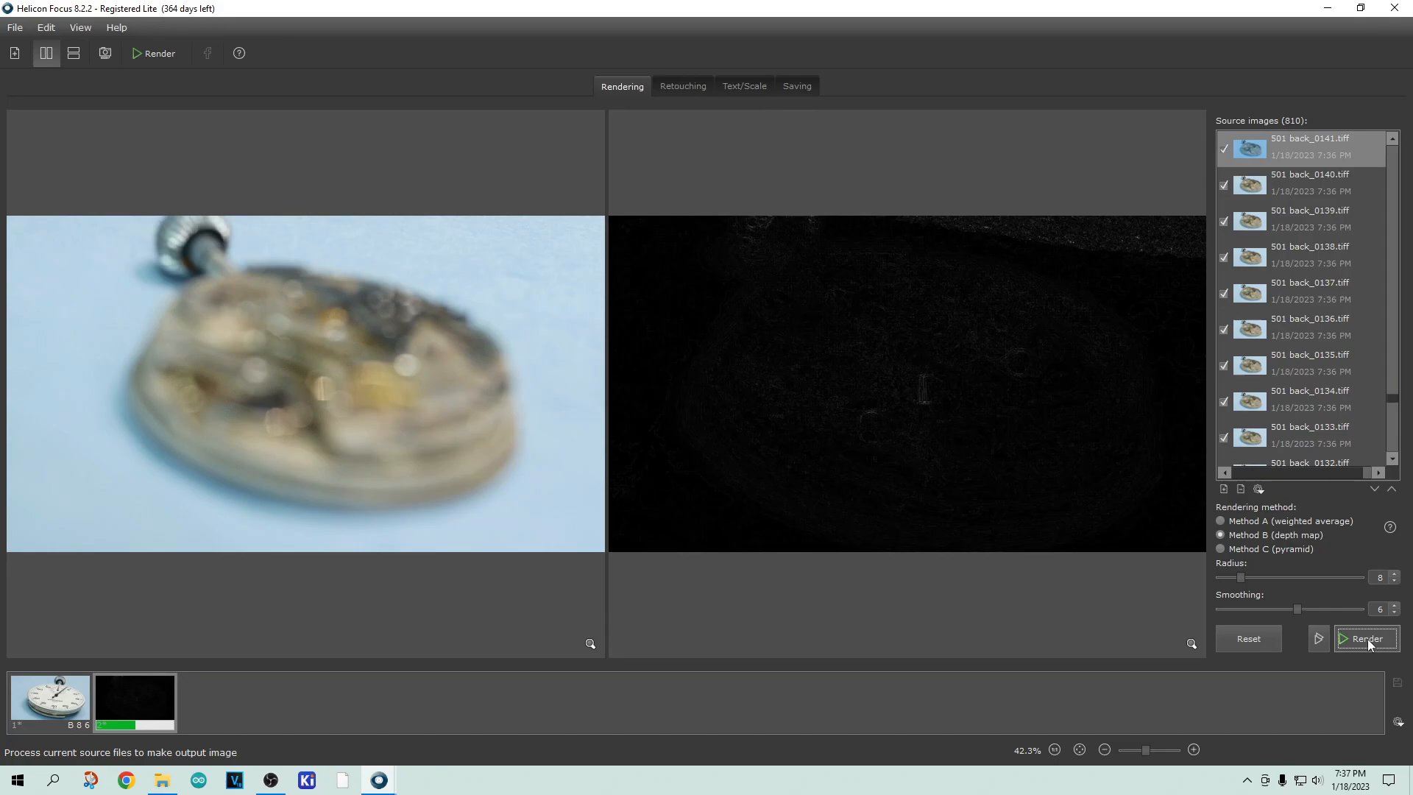
Stack the 810 back frames with Method B (depth map) into a sharp movement image
click(1366, 638)
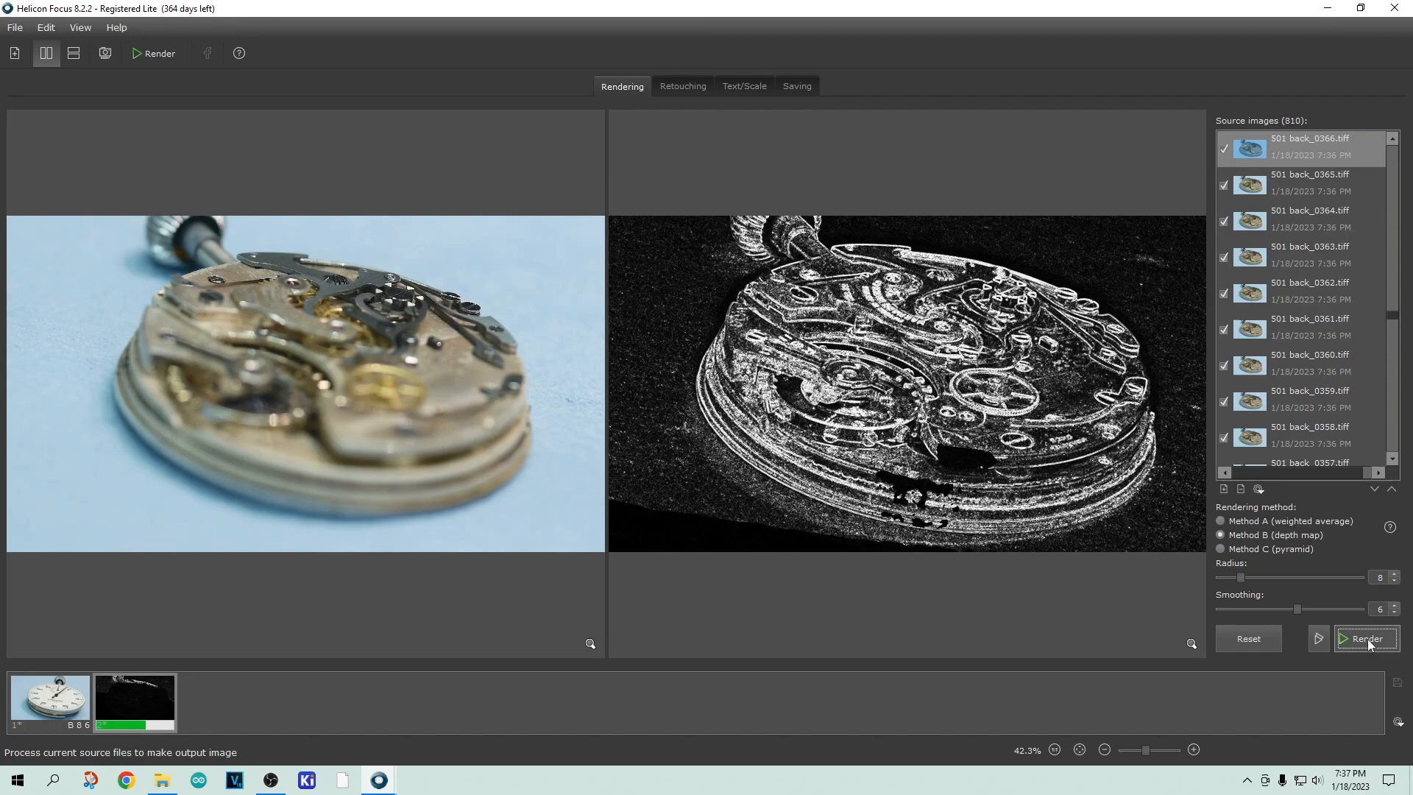
click(1366, 637)
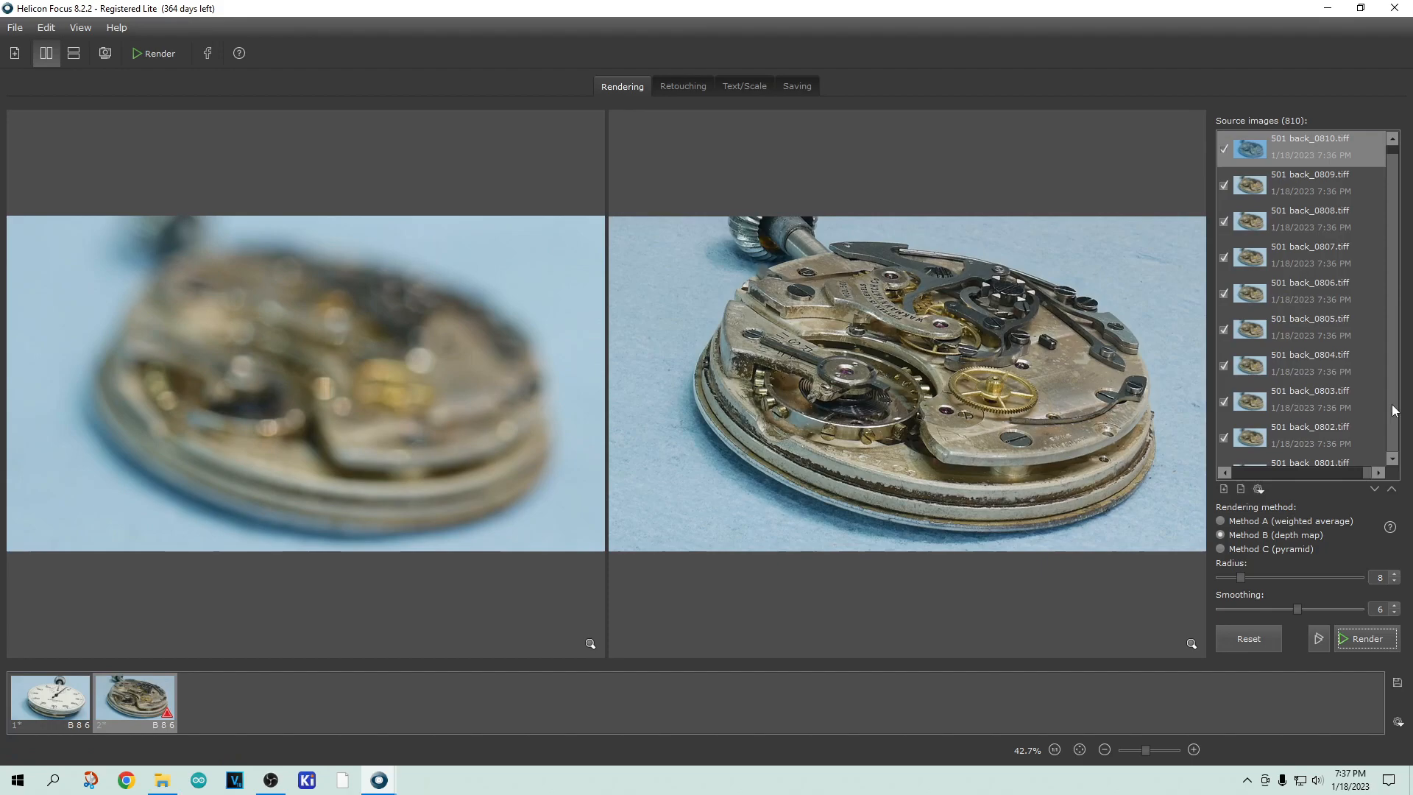
click(796, 86)
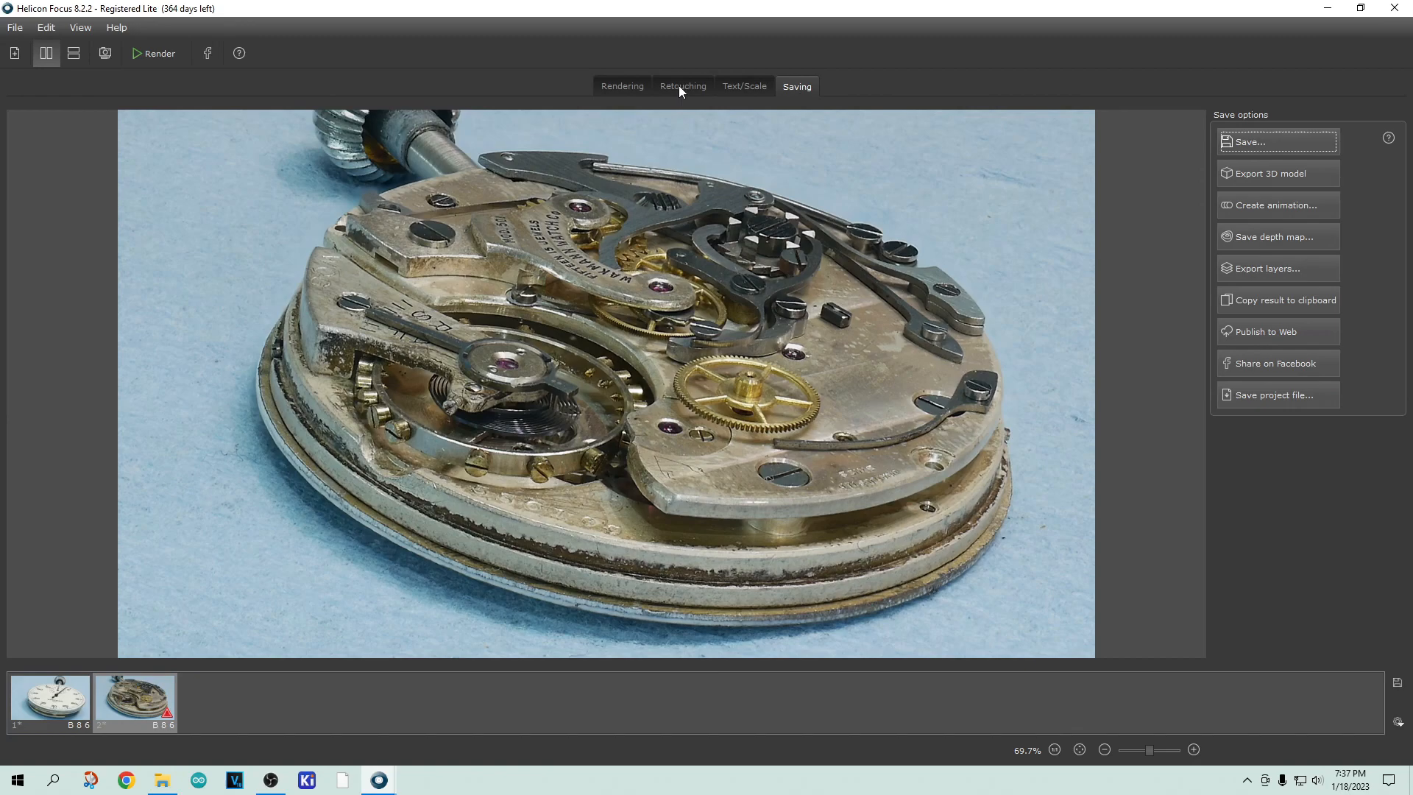
Check the Text/Scale and Saving options, then exit without saving the results
click(744, 86)
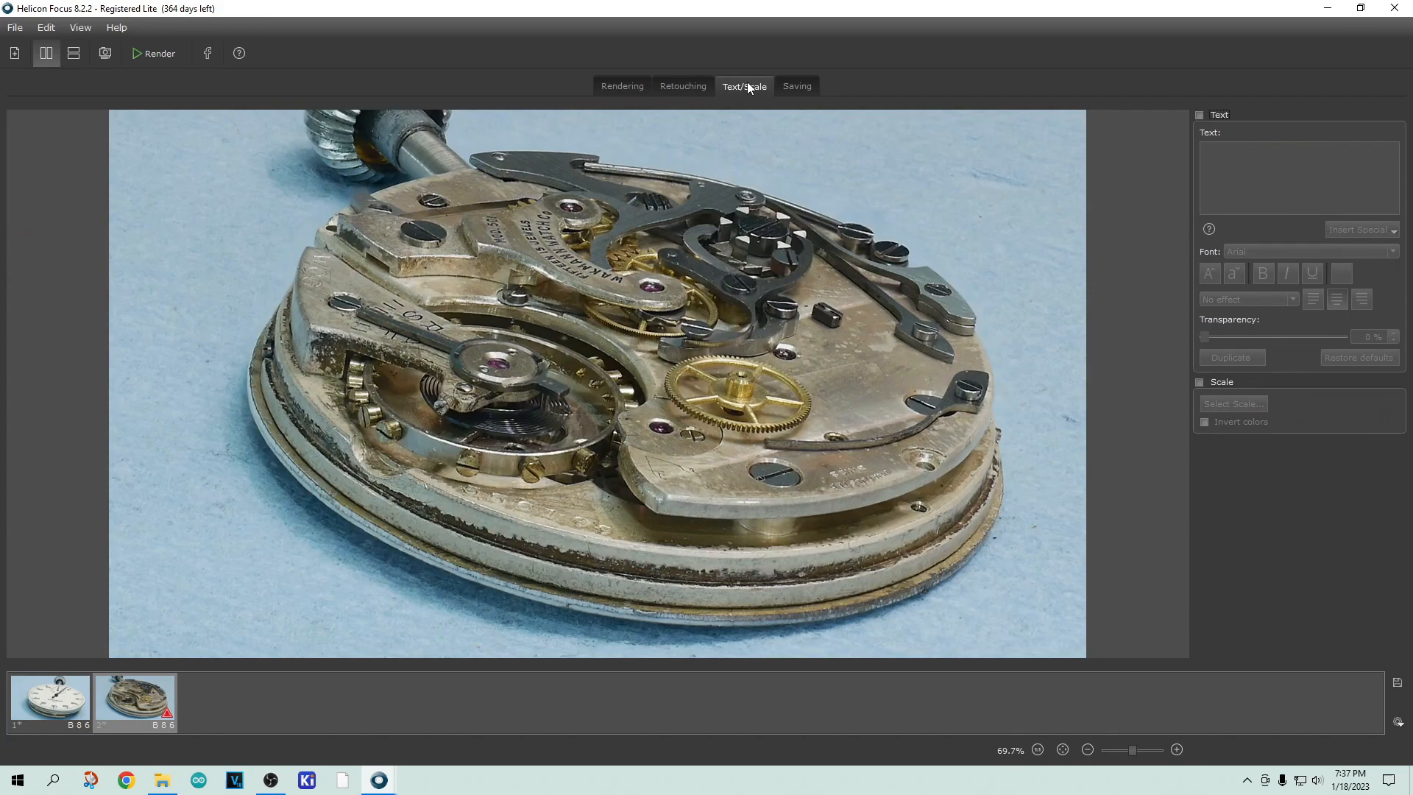
mouse_move(798, 102)
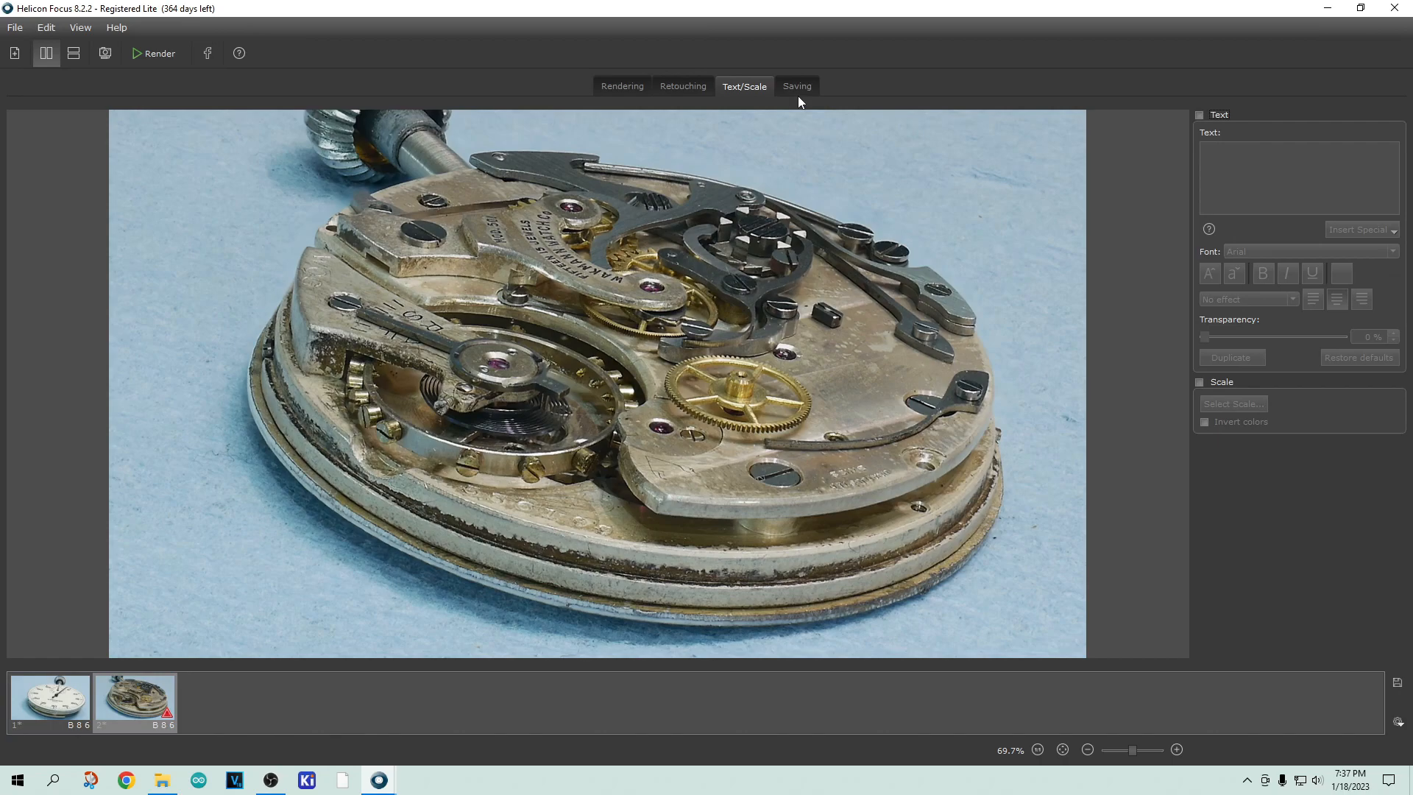
click(621, 85)
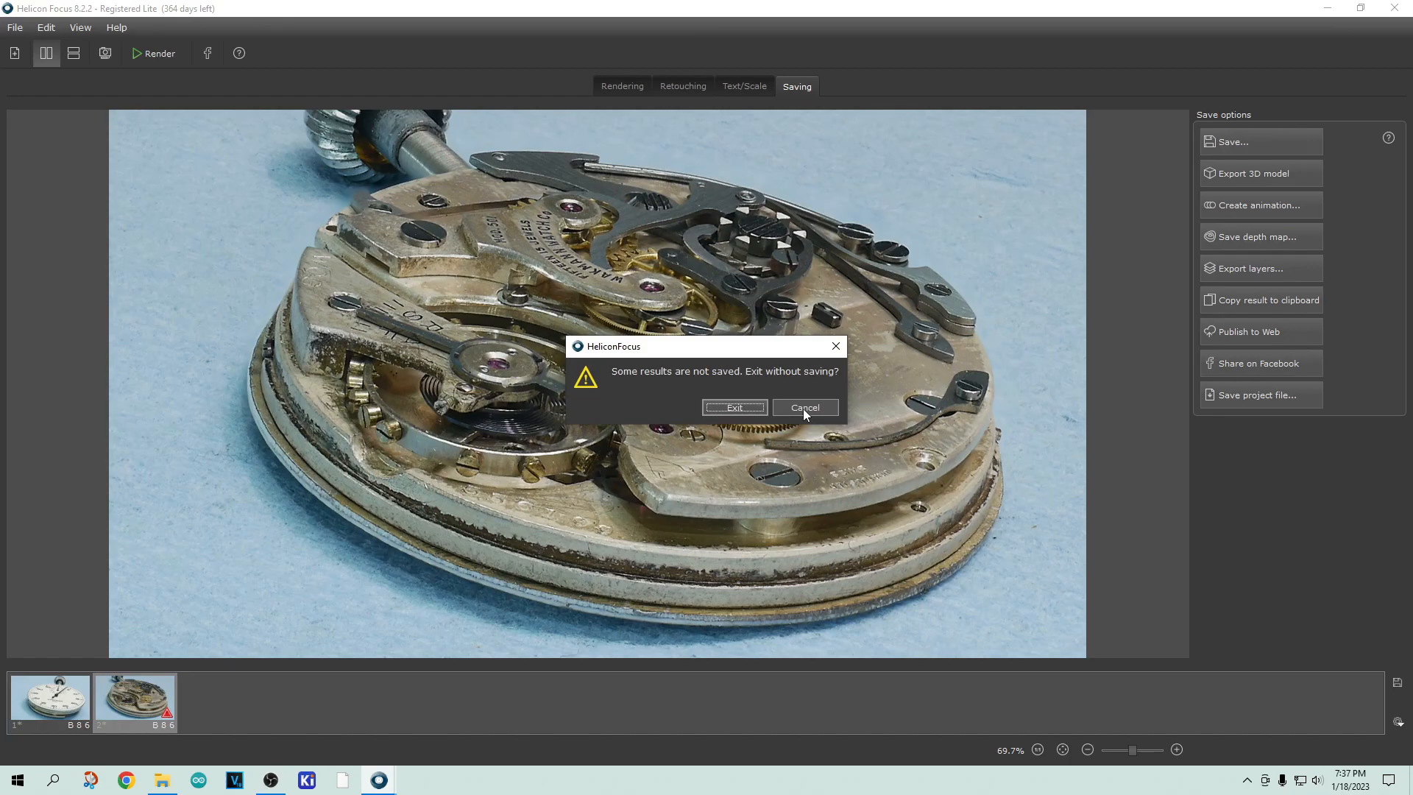
click(733, 407)
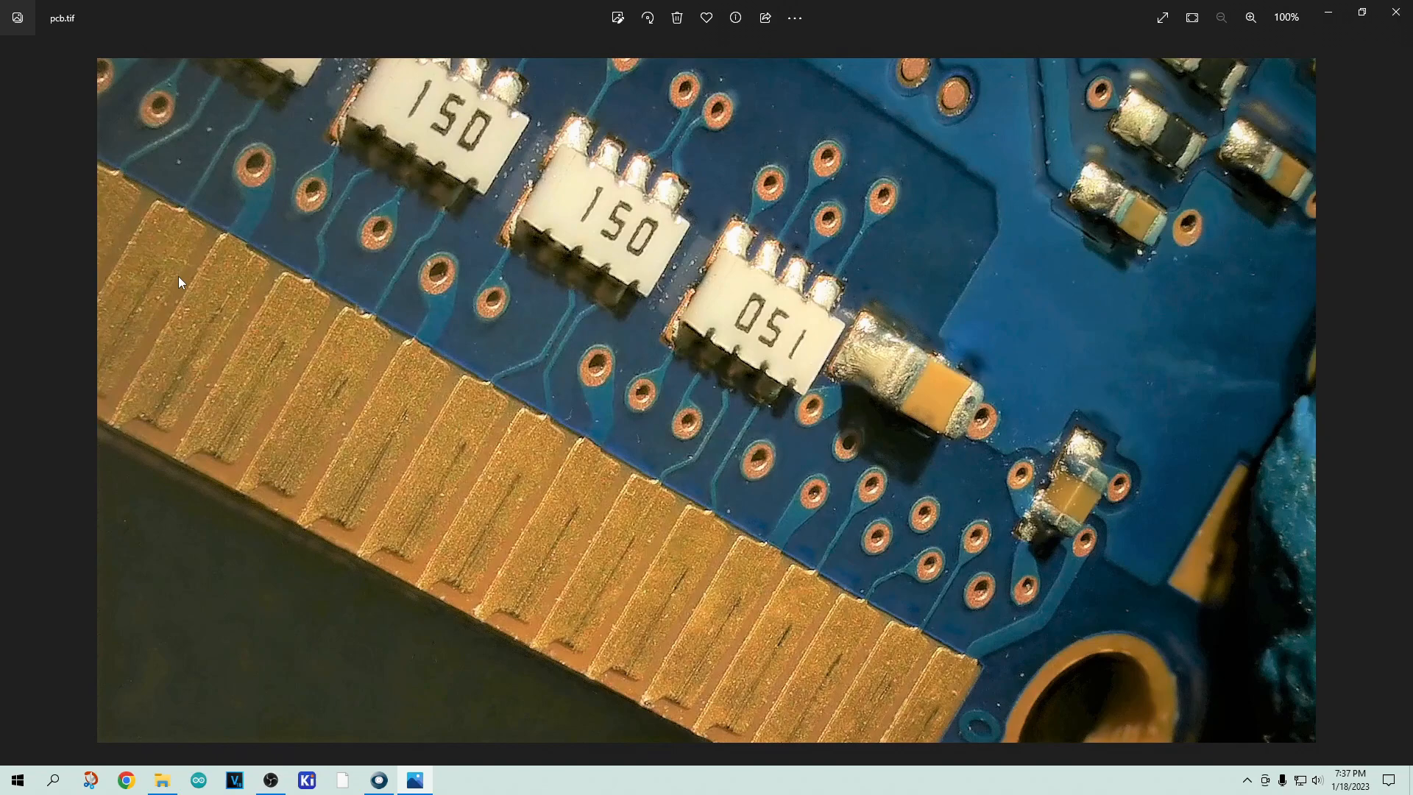
mouse_move(1142, 665)
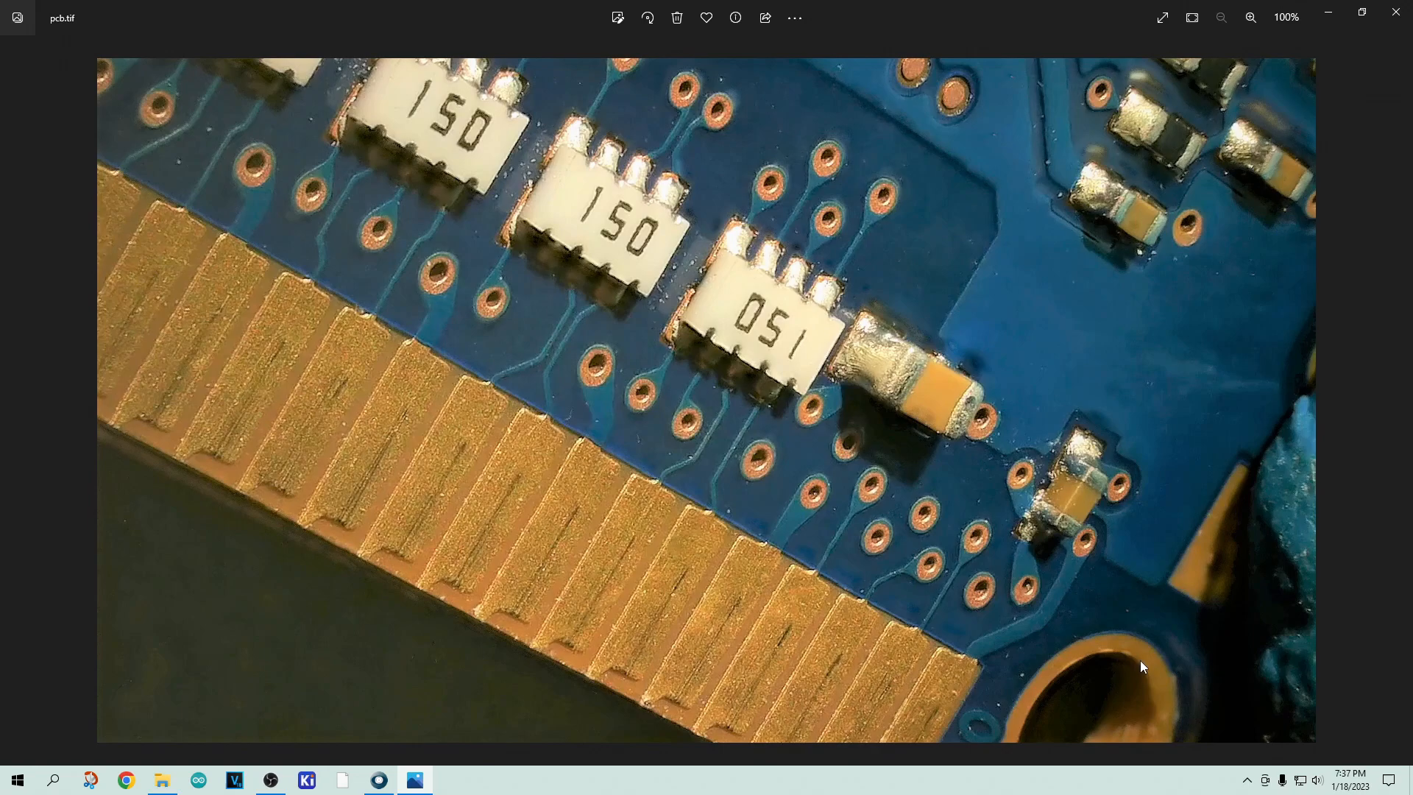